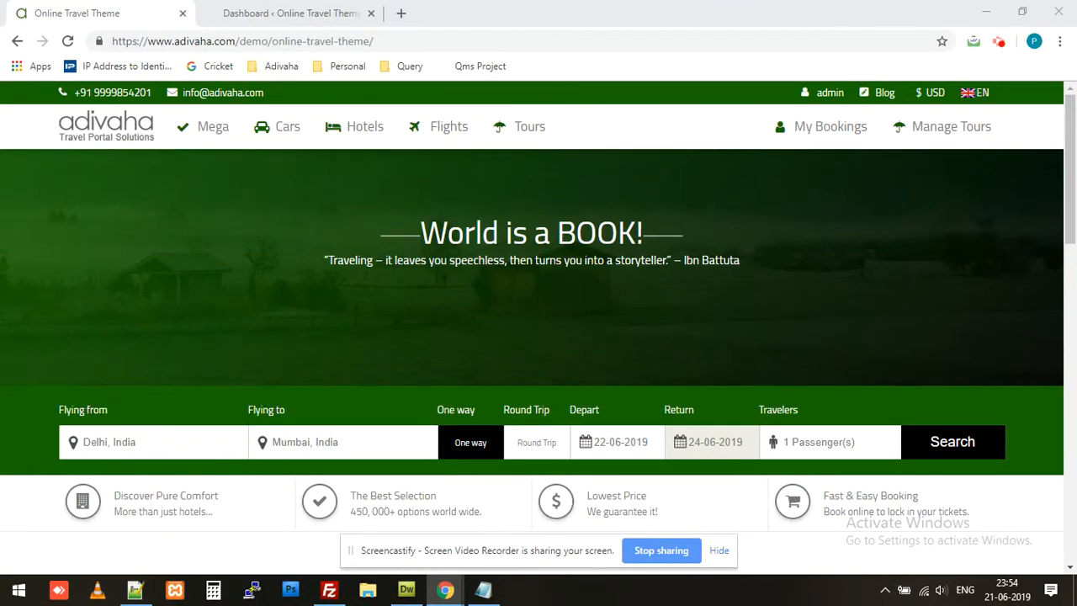
mouse_move(555, 404)
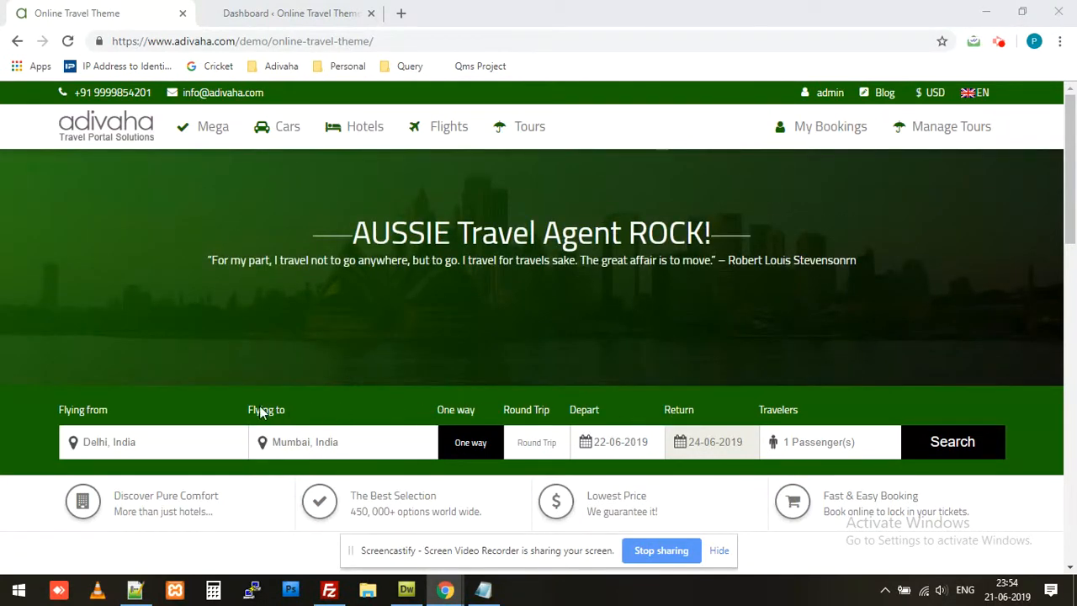
mouse_move(404, 401)
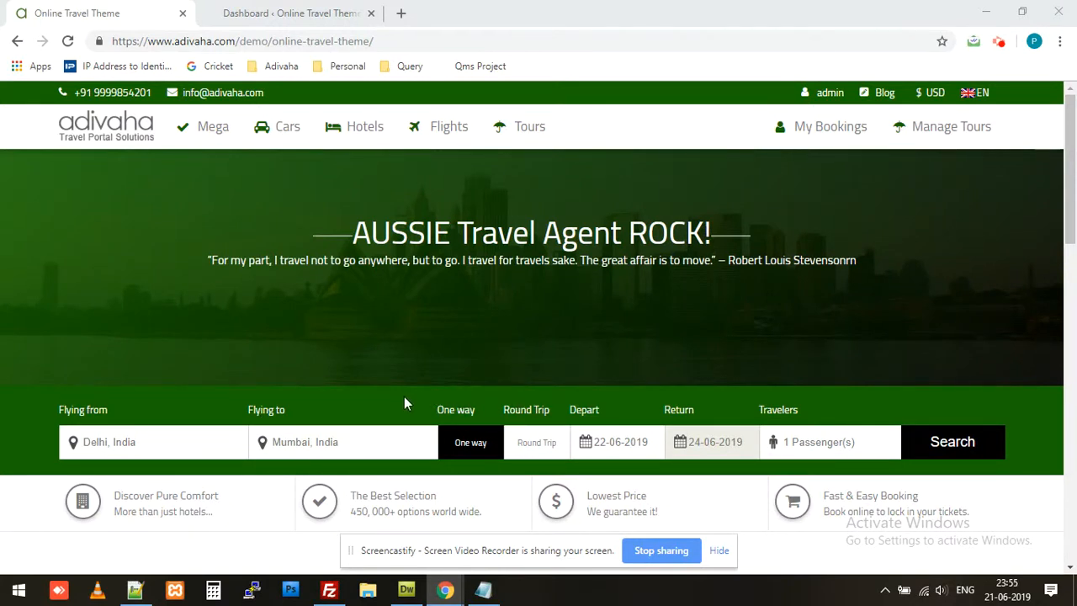
mouse_move(389, 391)
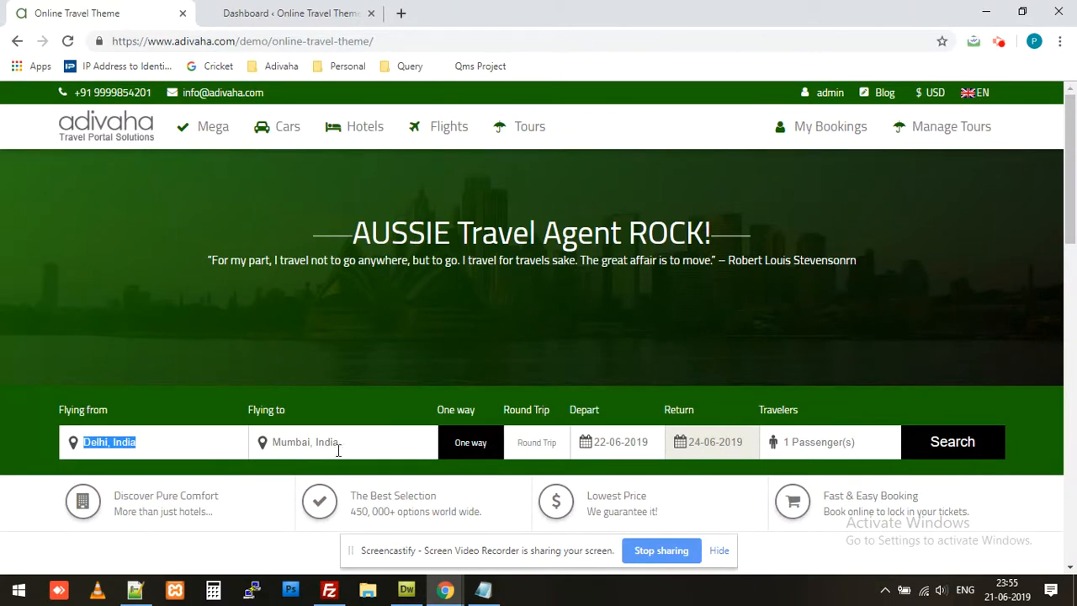
mouse_move(470, 440)
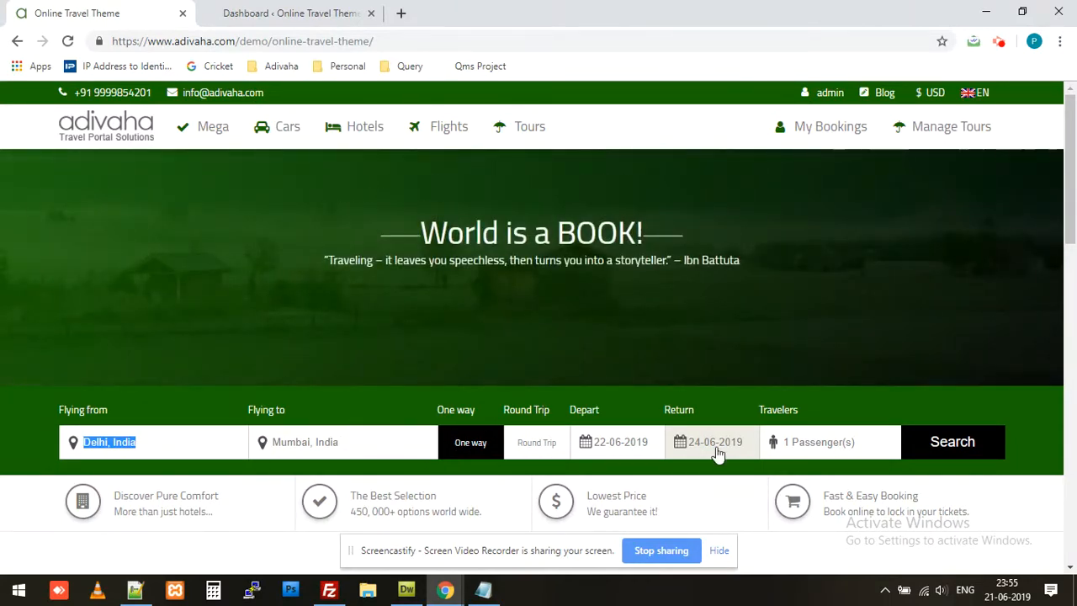
- Set the travel dates to 22 June 2019 in the date calendar
click(616, 442)
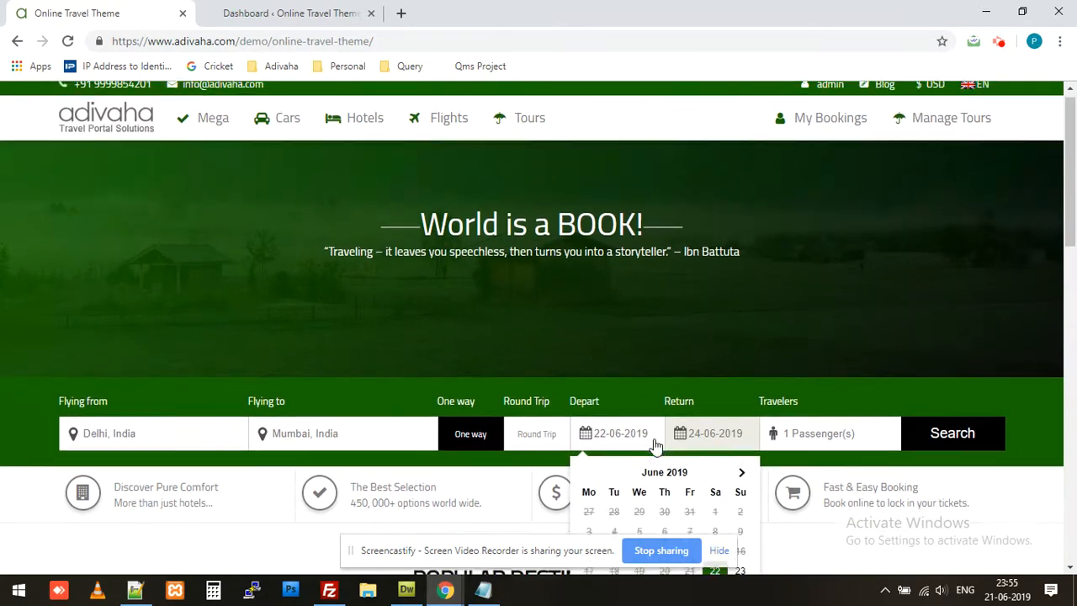
scroll(down, 3)
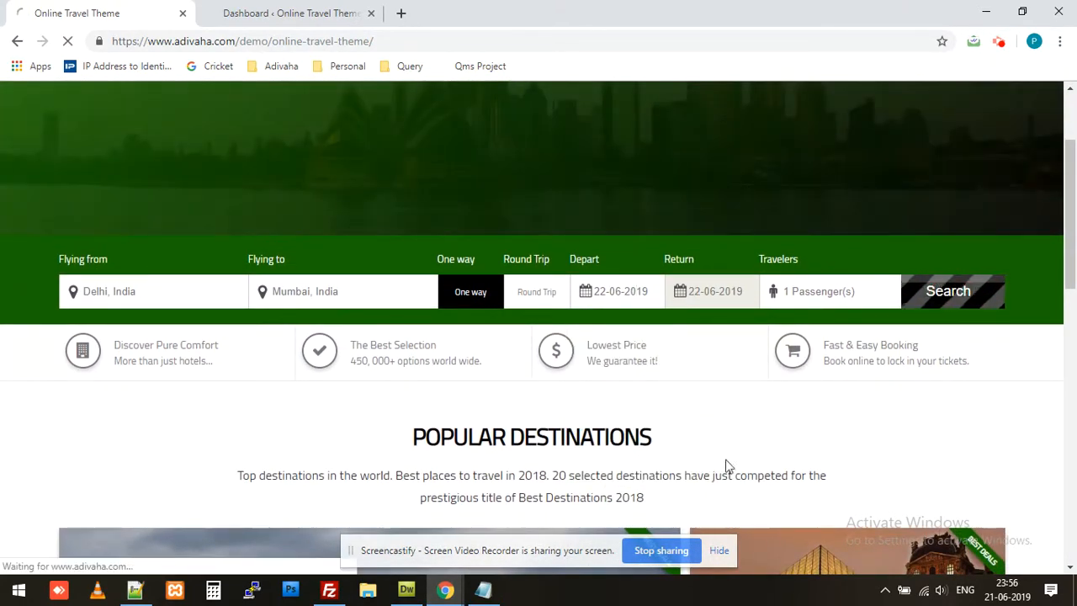
- Search Delhi to Mumbai flights and book the $85 Vistara 11:40 flight
click(948, 291)
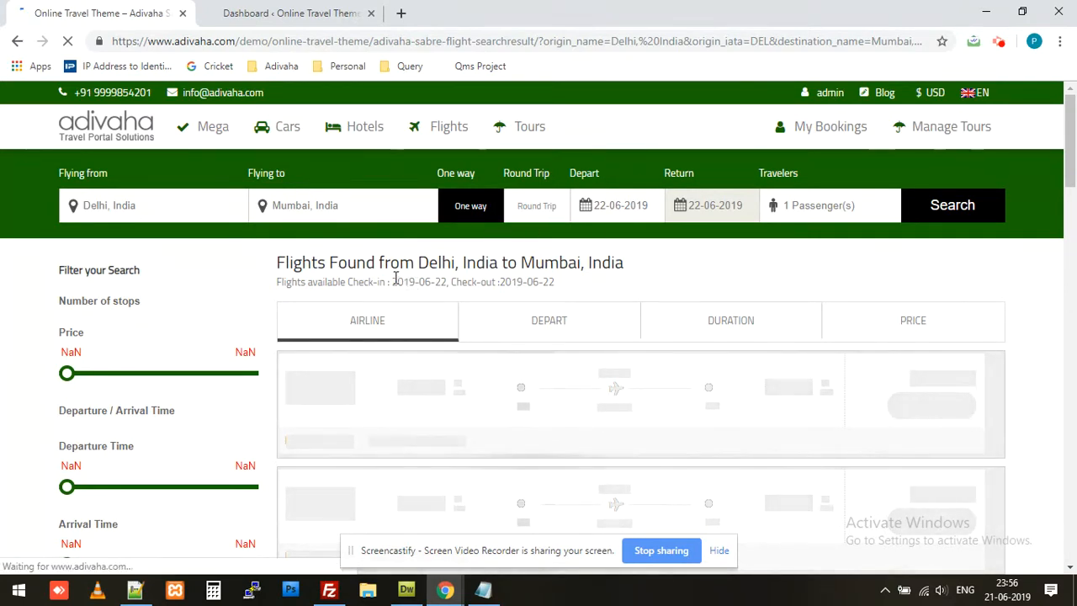
scroll(down, 3)
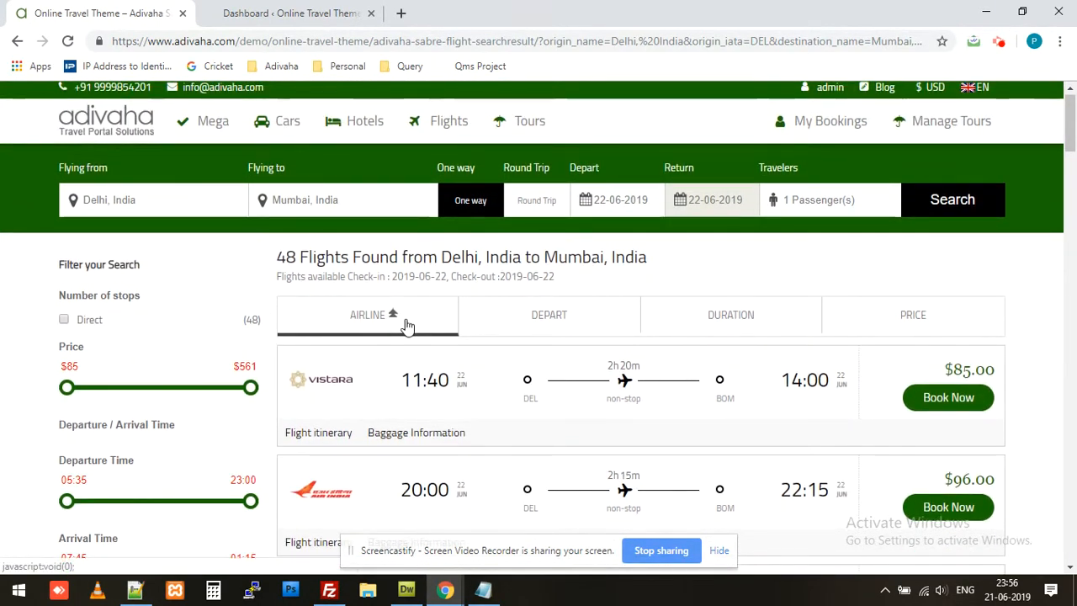
mouse_move(406, 411)
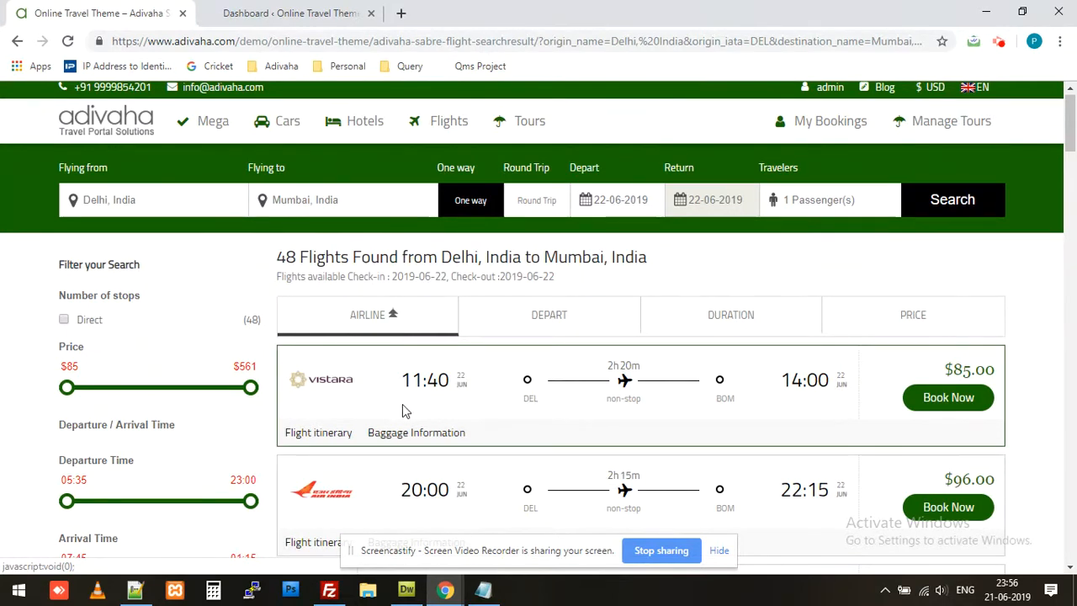
mouse_move(774, 418)
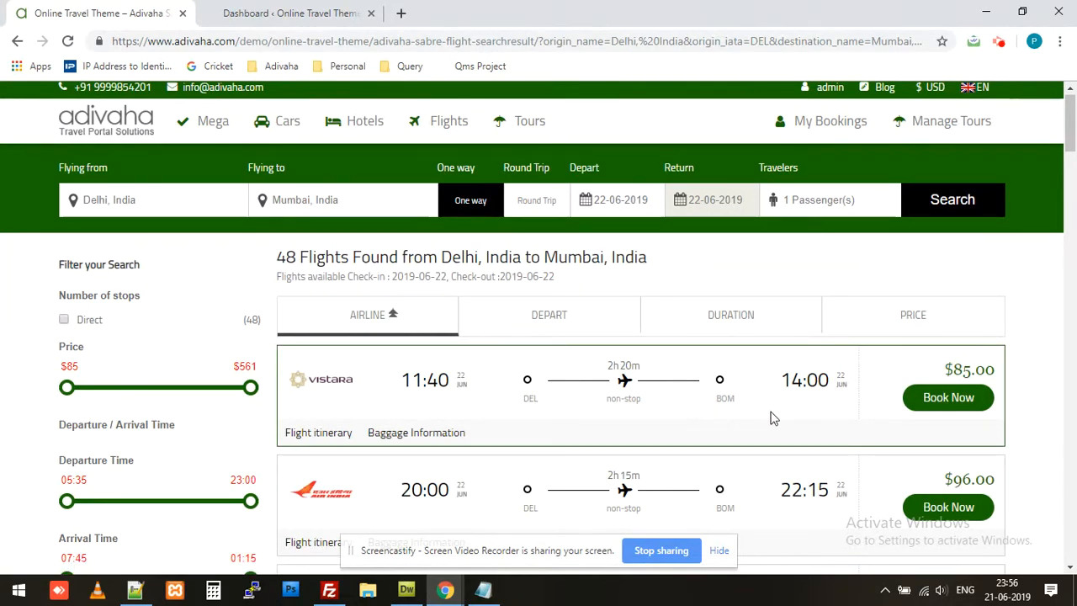
scroll(down, 3)
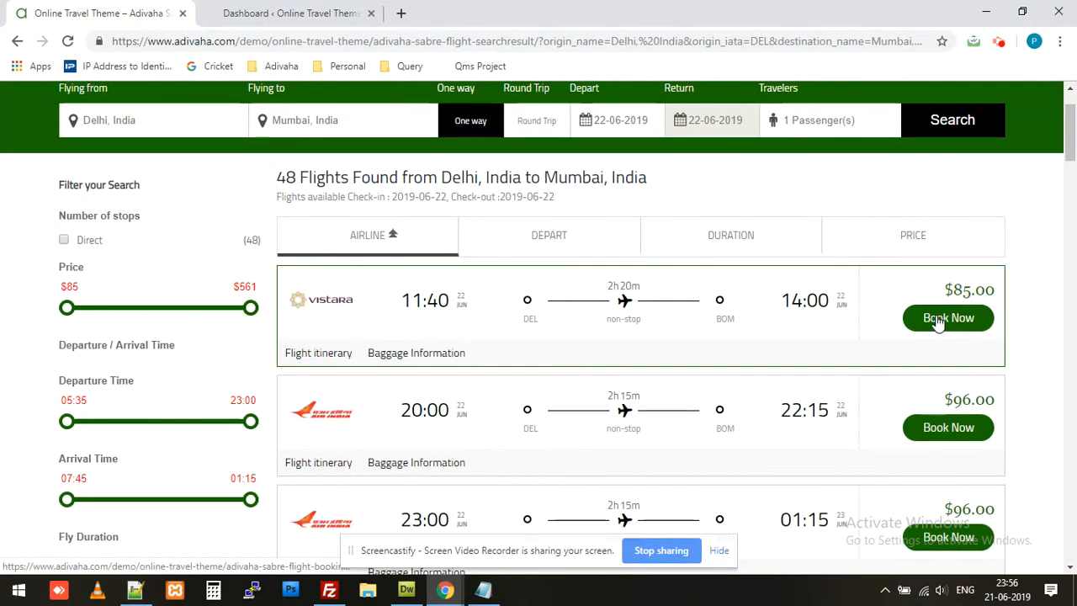
click(948, 317)
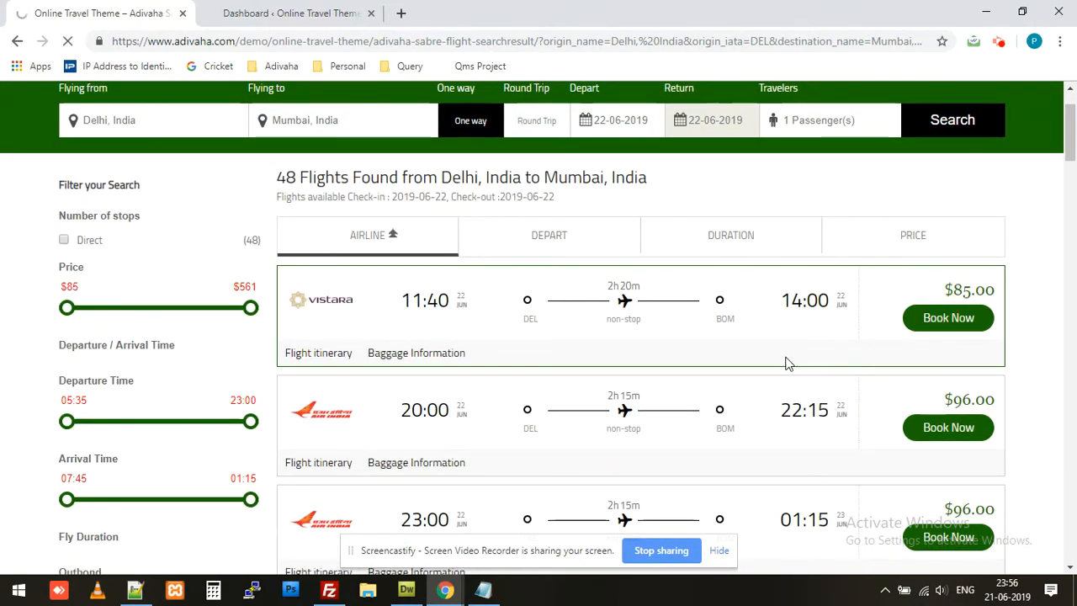
- Load the booking page for the $85 Air Vistara UK-983 flight
click(948, 317)
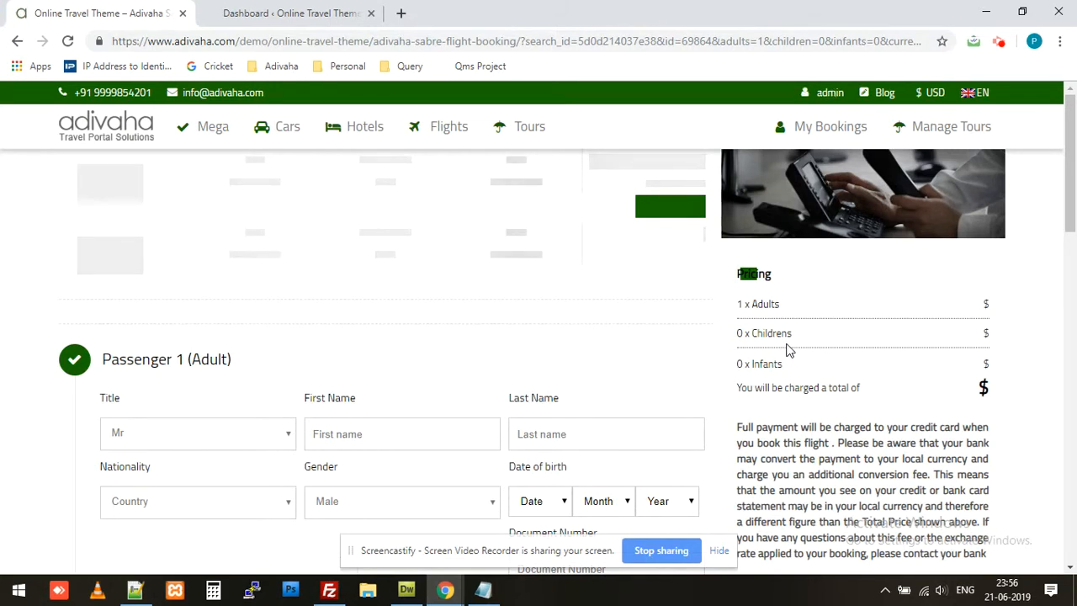
mouse_move(809, 345)
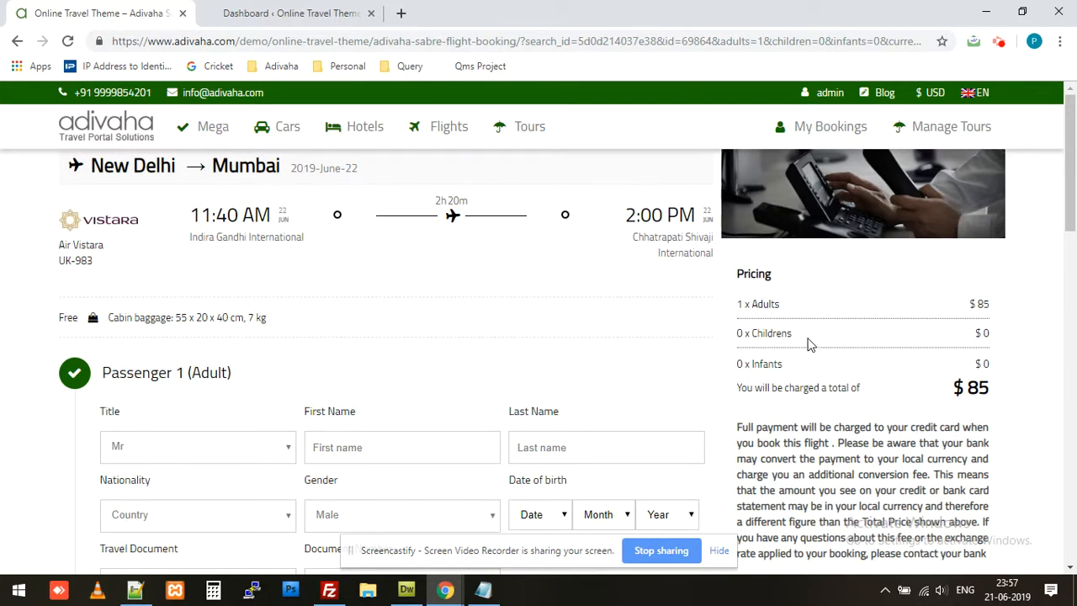
mouse_move(336, 374)
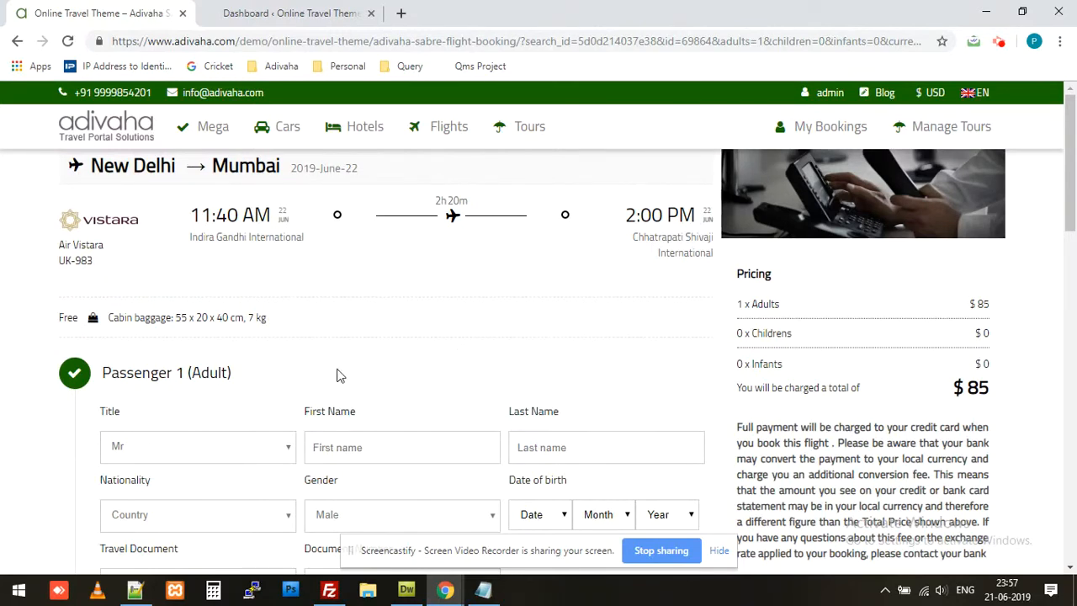
- Enter passenger 1's name, Indian nationality, 1901 birth date and Passports document type
scroll(down, 3)
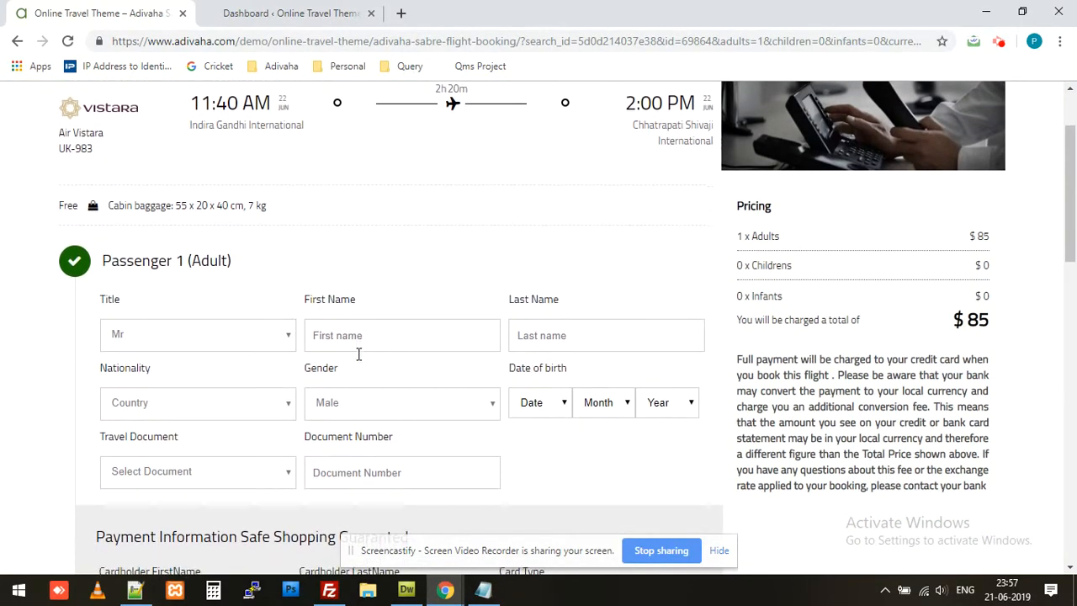
scroll(down, 3)
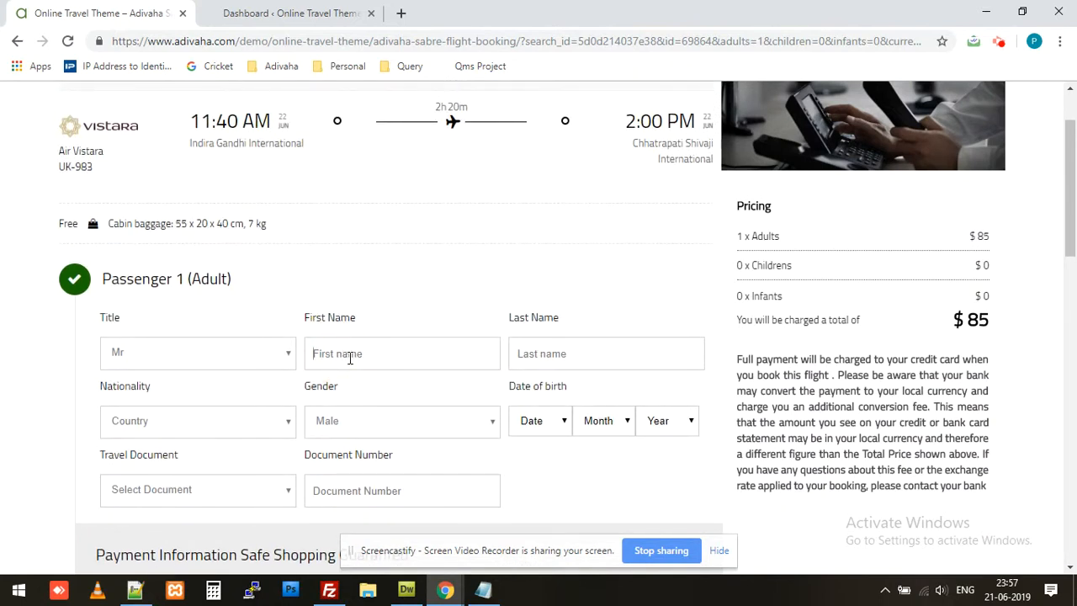
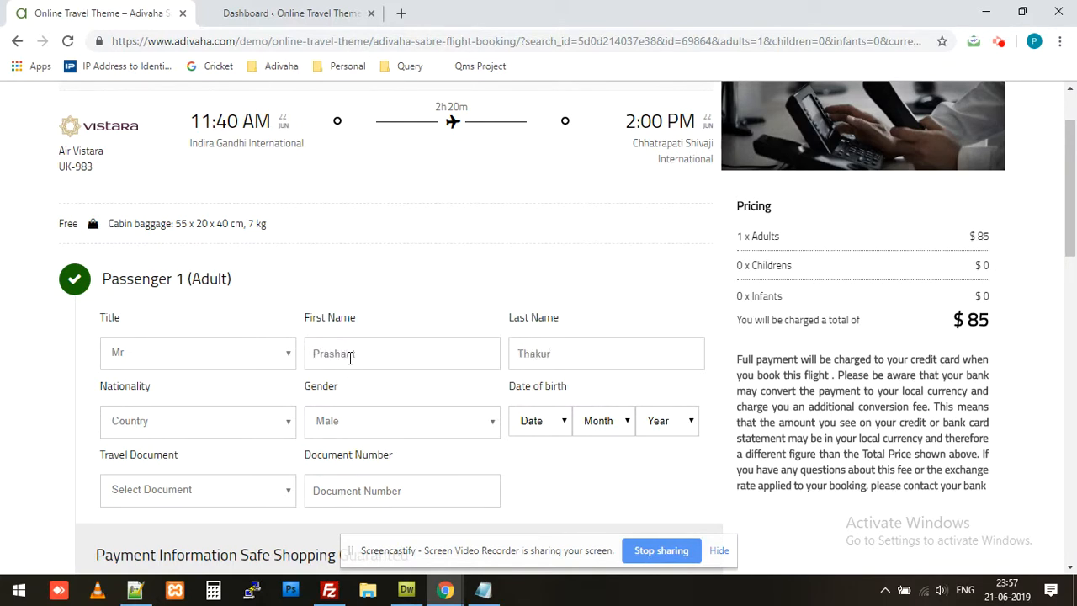
click(198, 421)
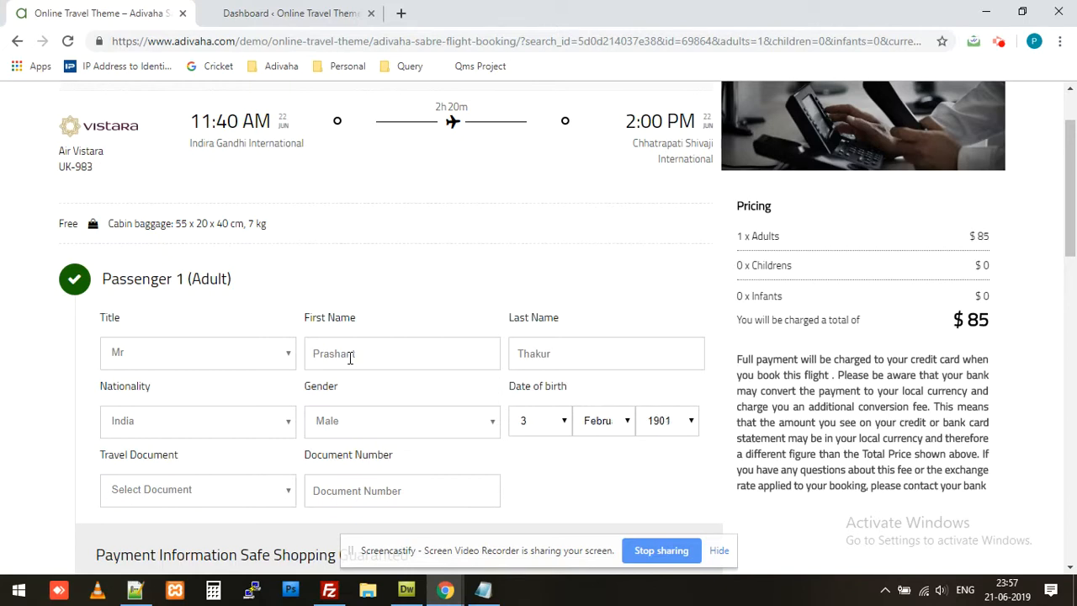
scroll(down, 3)
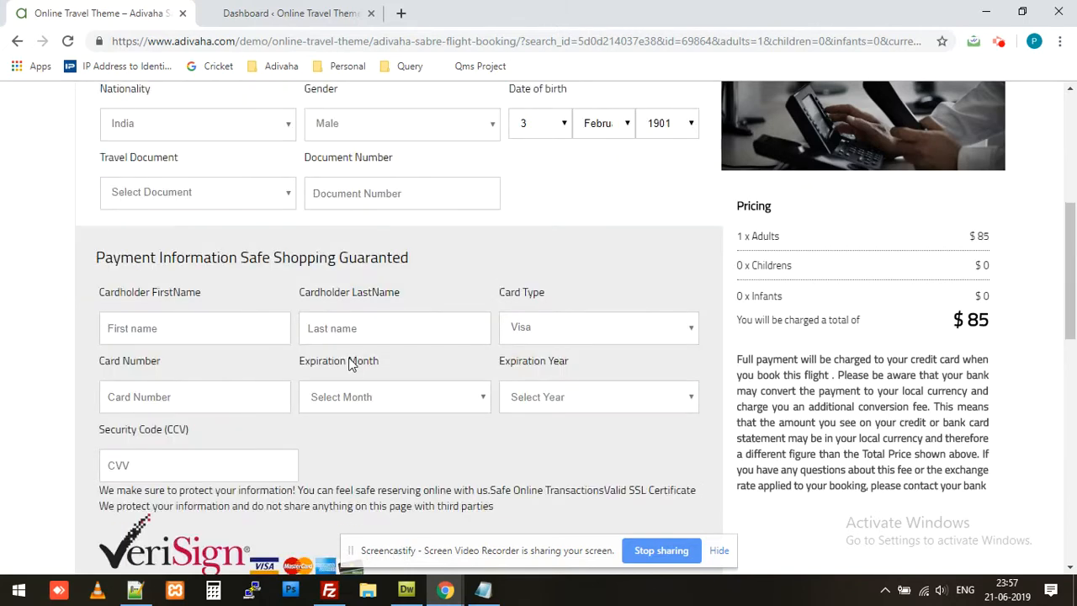
mouse_move(250, 243)
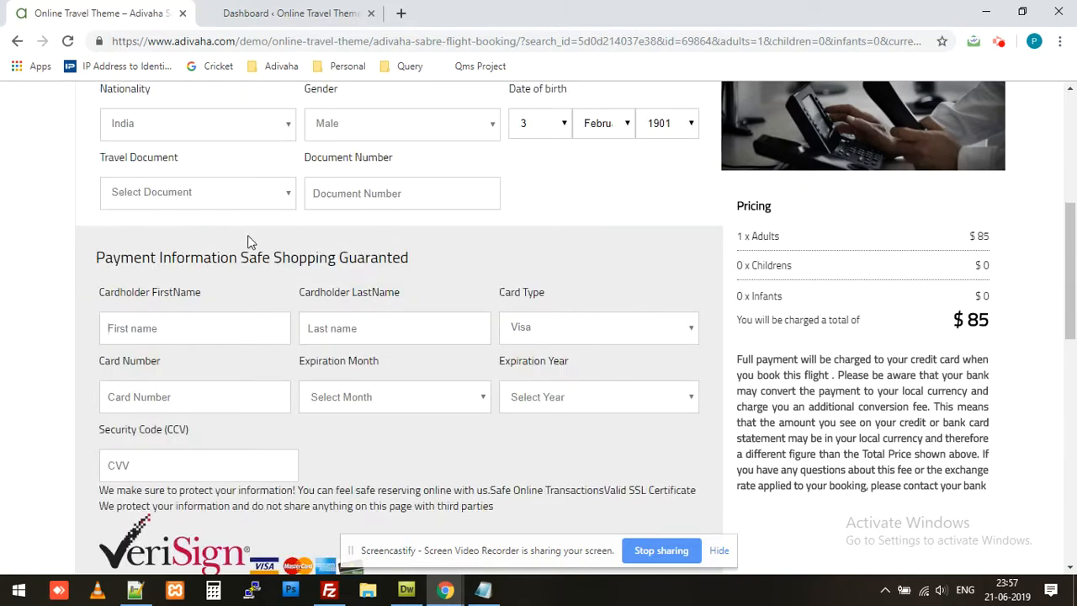
click(198, 192)
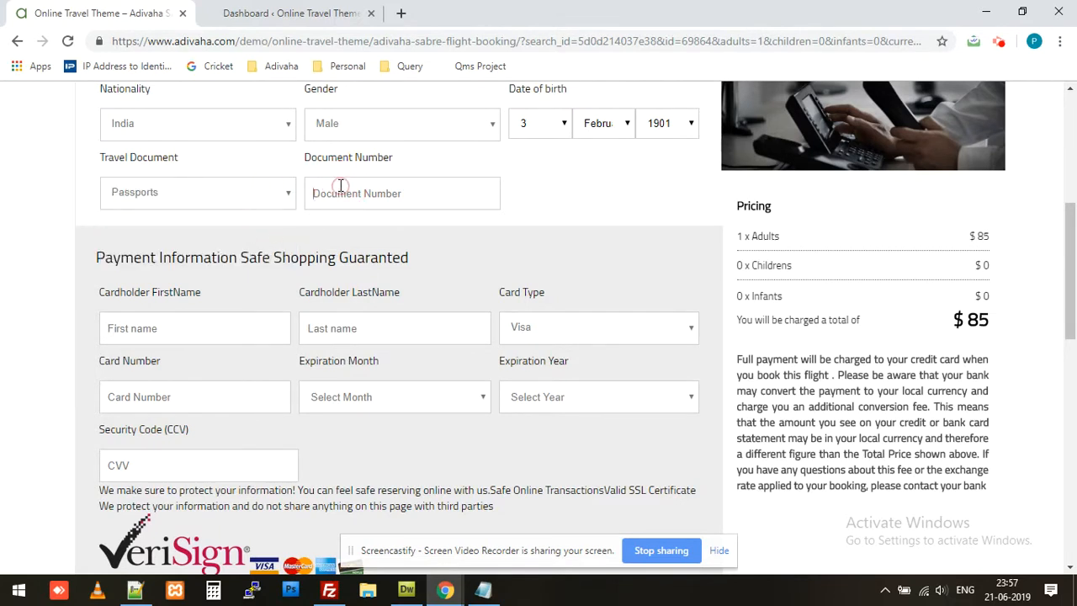
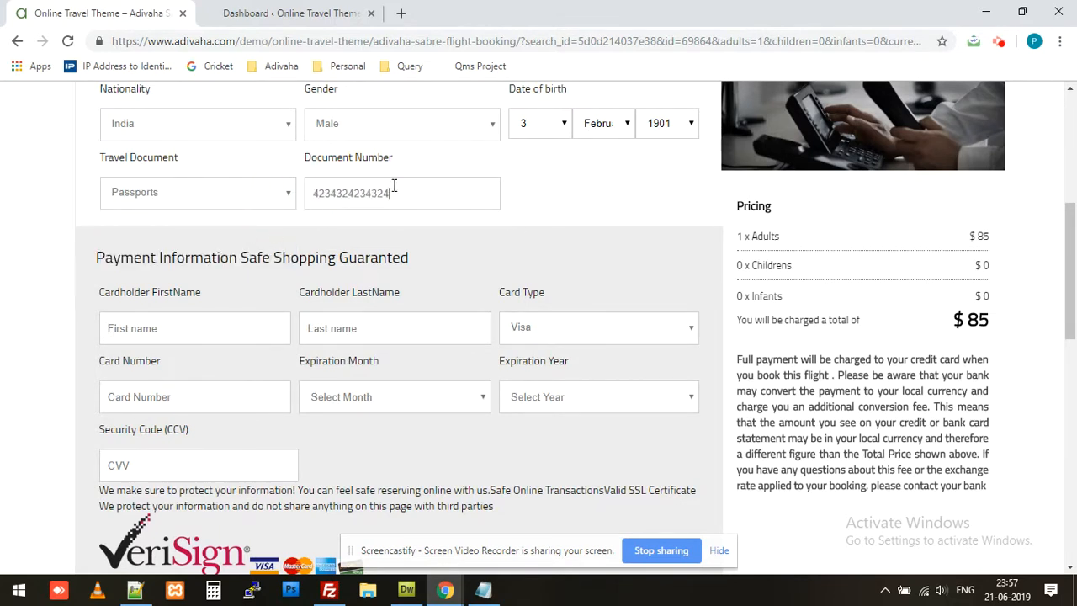
scroll(down, 3)
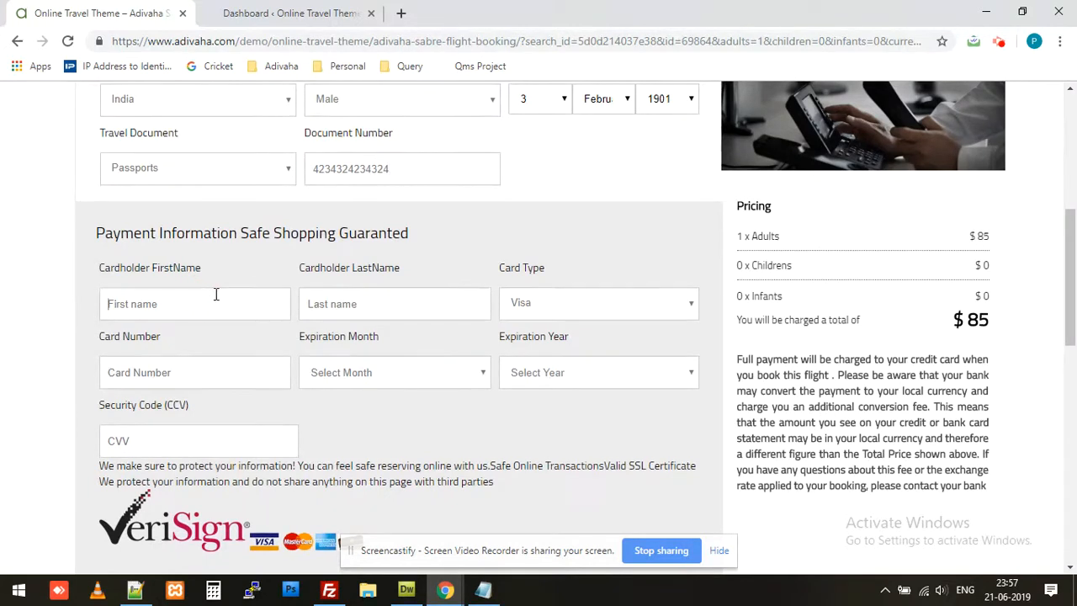
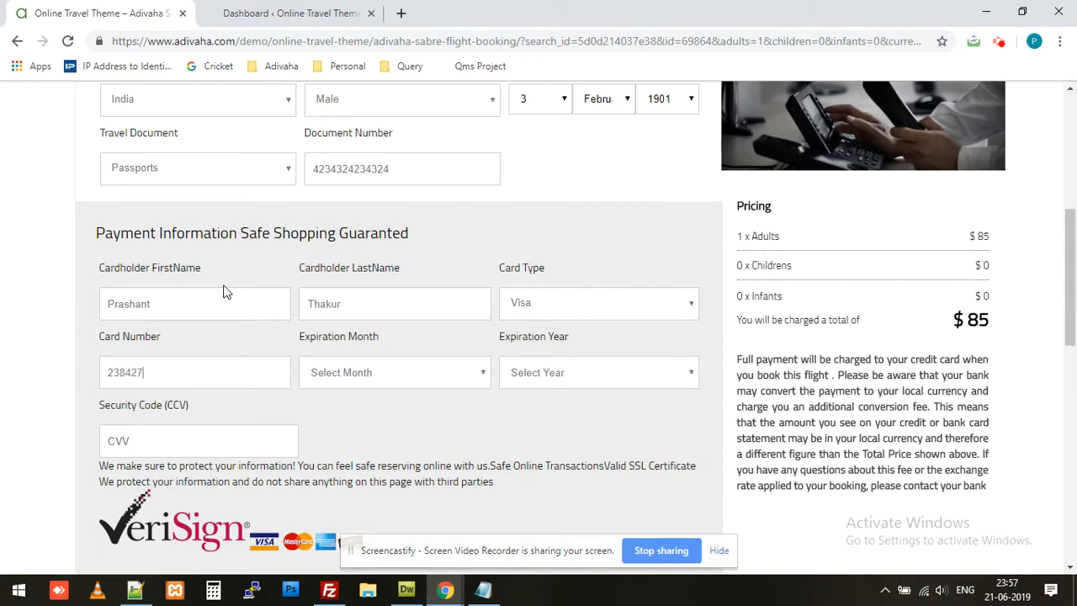
click(394, 372)
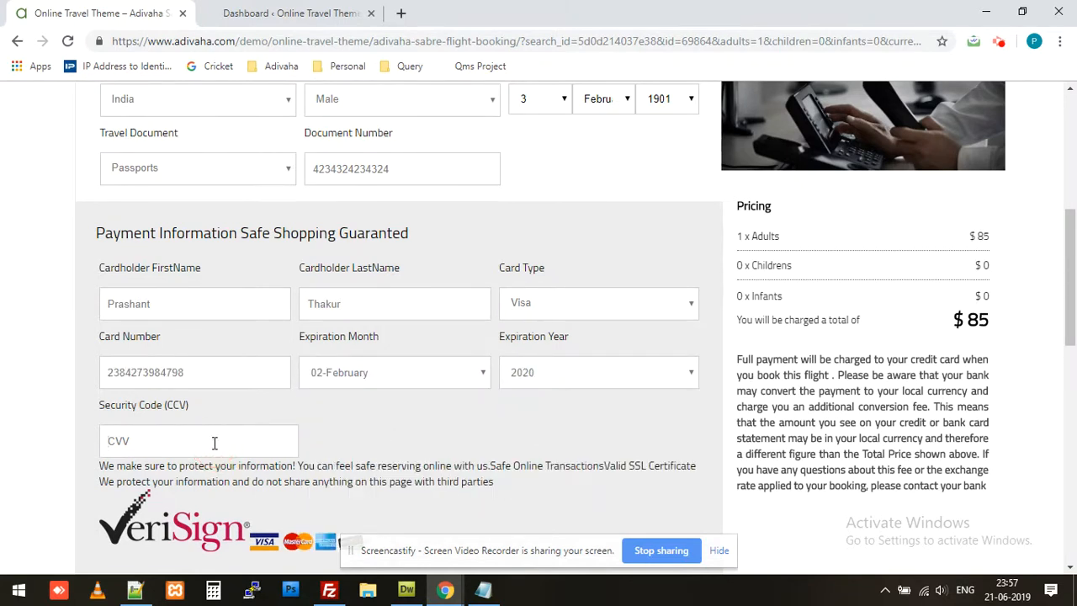
text(232)
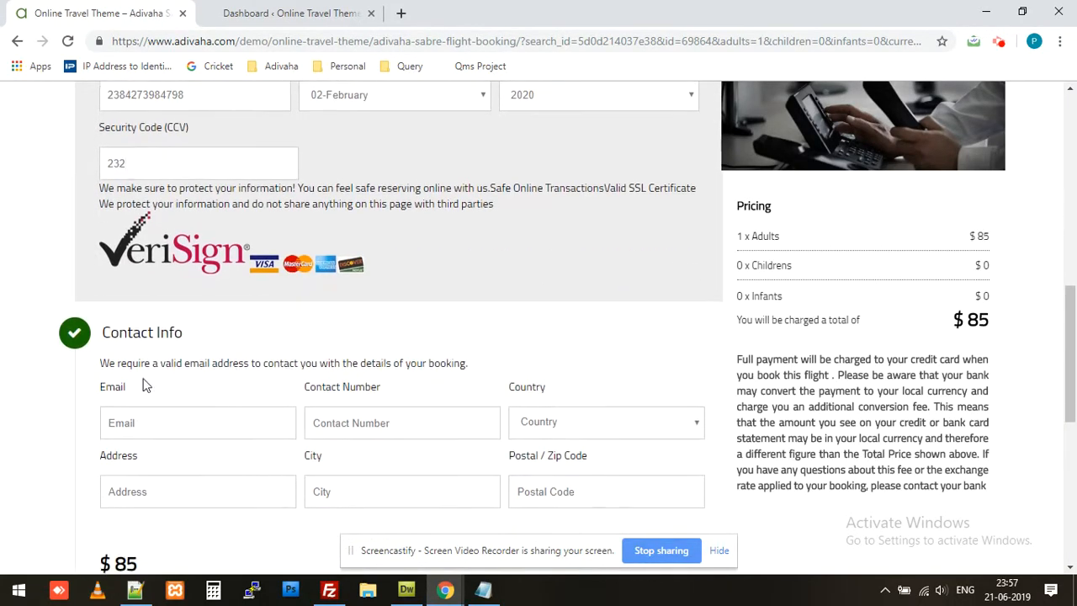
scroll(down, 3)
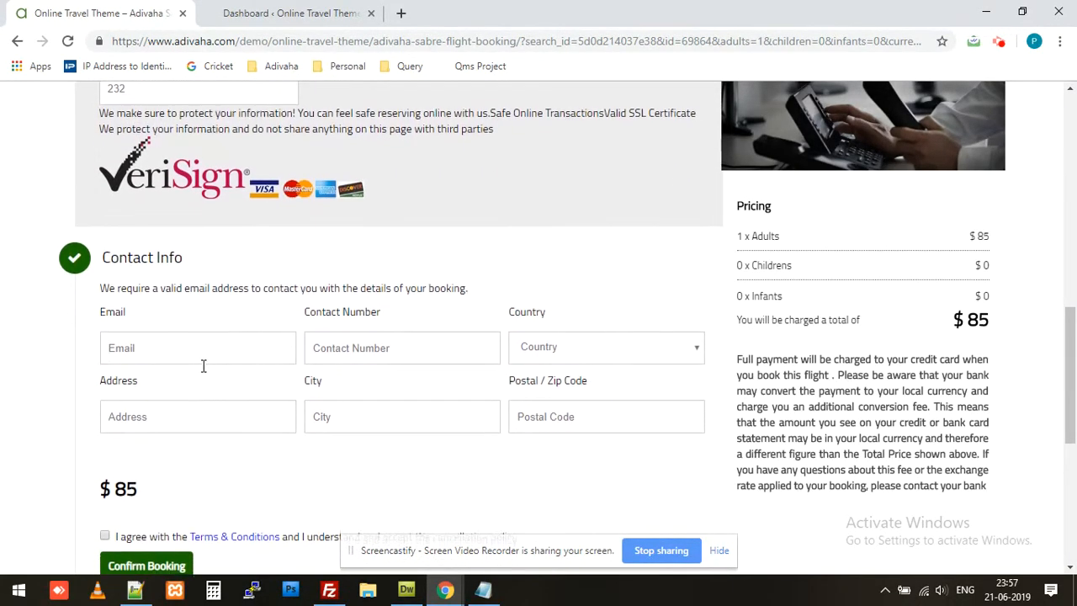
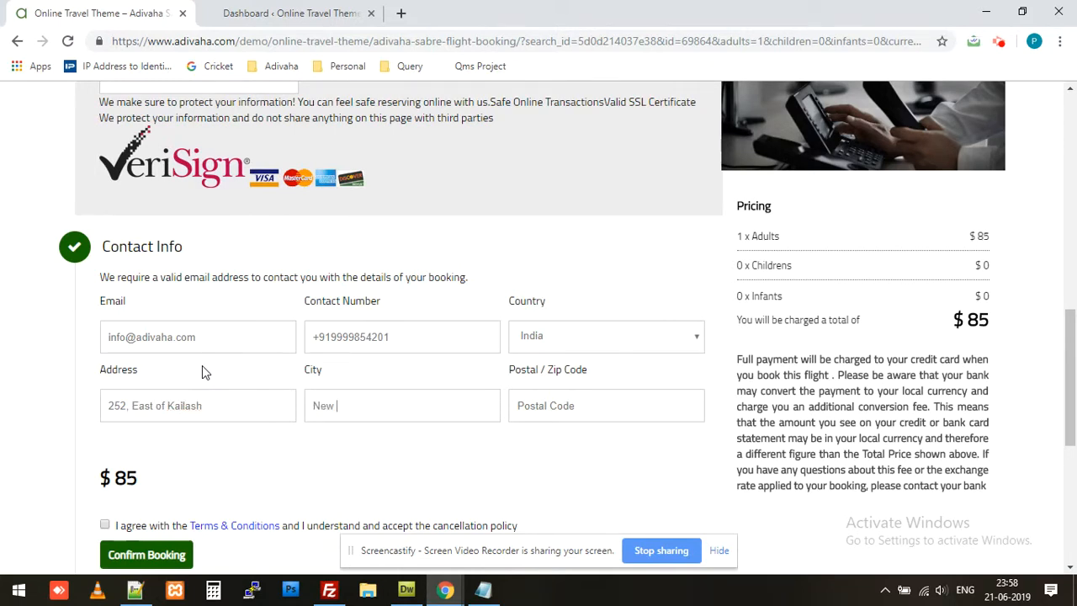
text(1110)
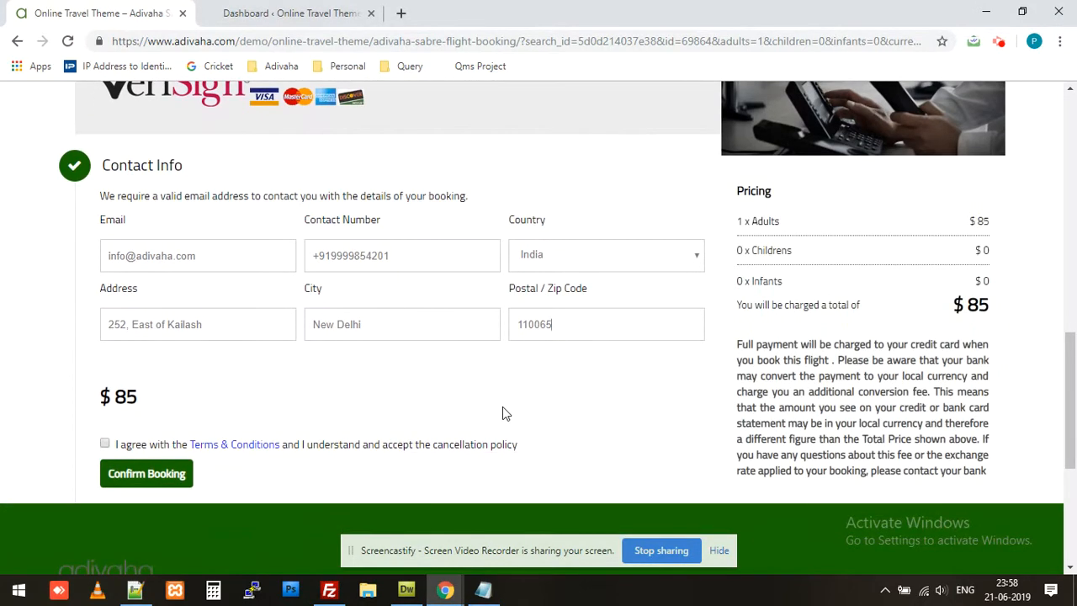
mouse_move(209, 401)
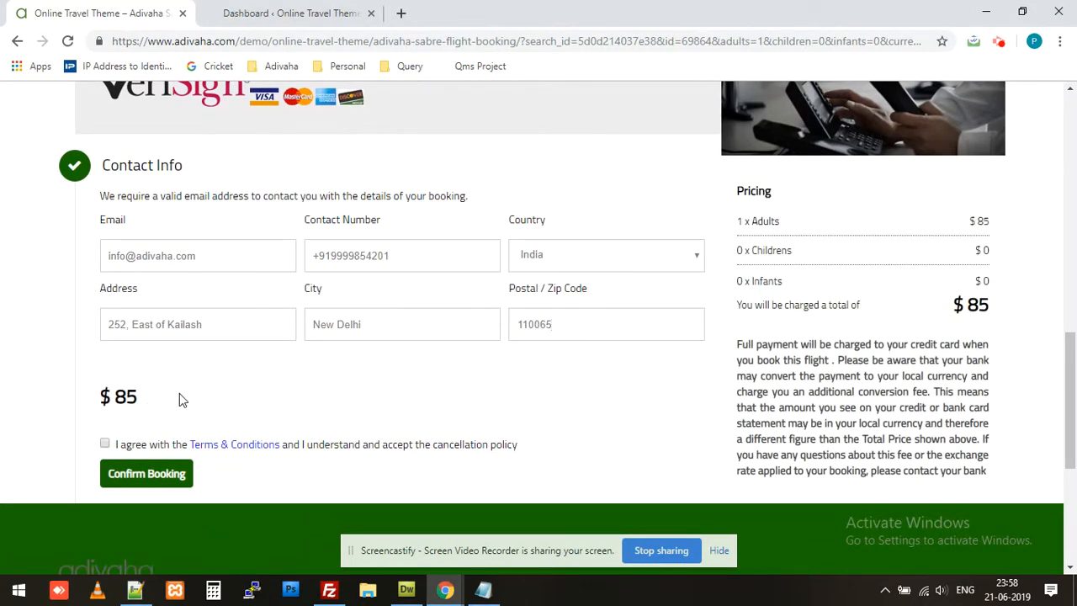
mouse_move(212, 413)
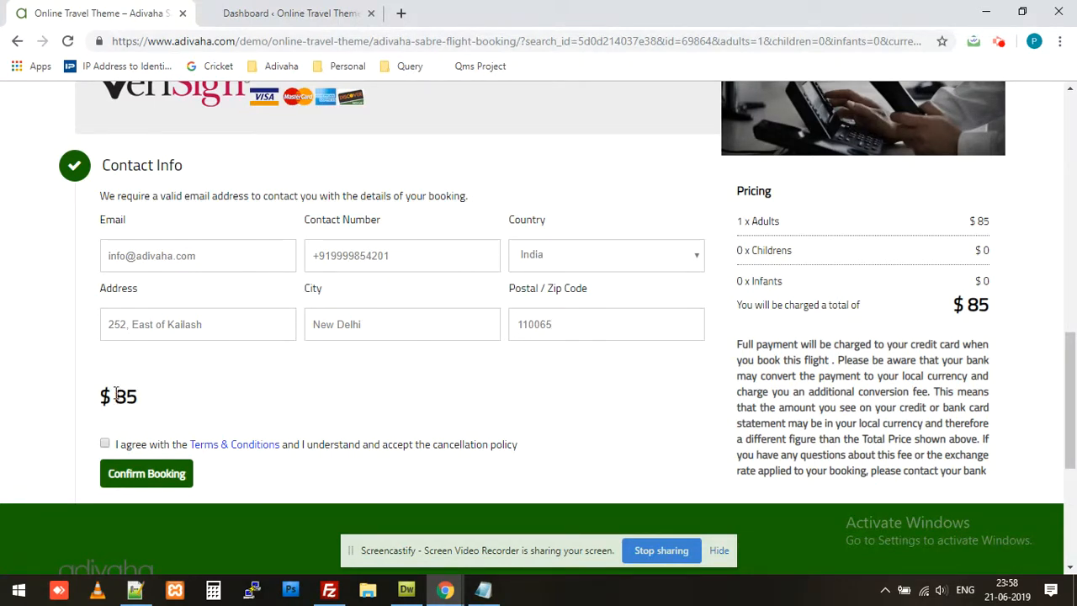
double_click(130, 396)
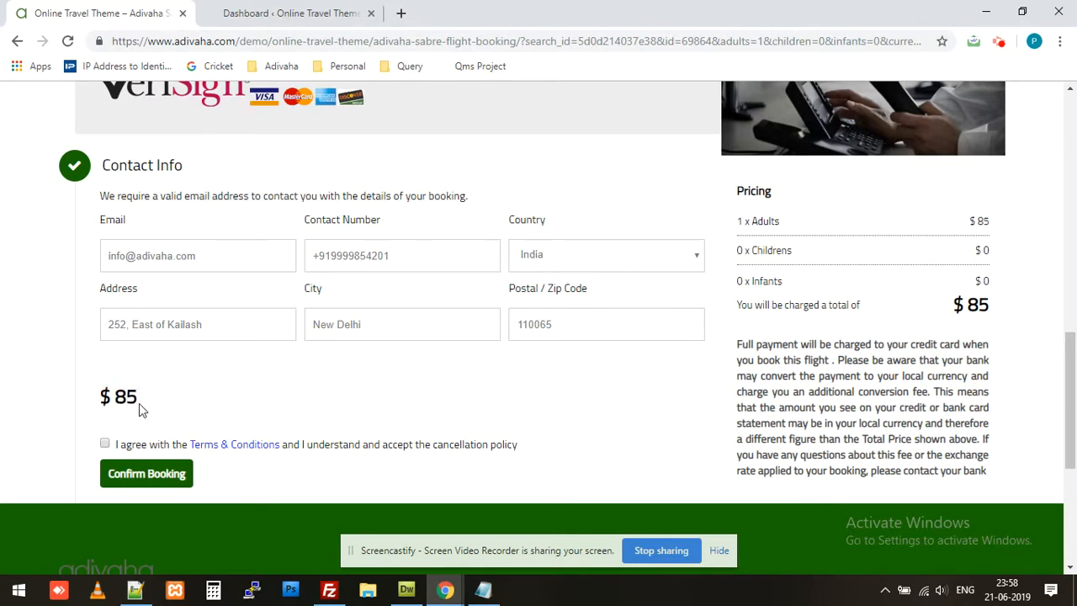
mouse_move(150, 404)
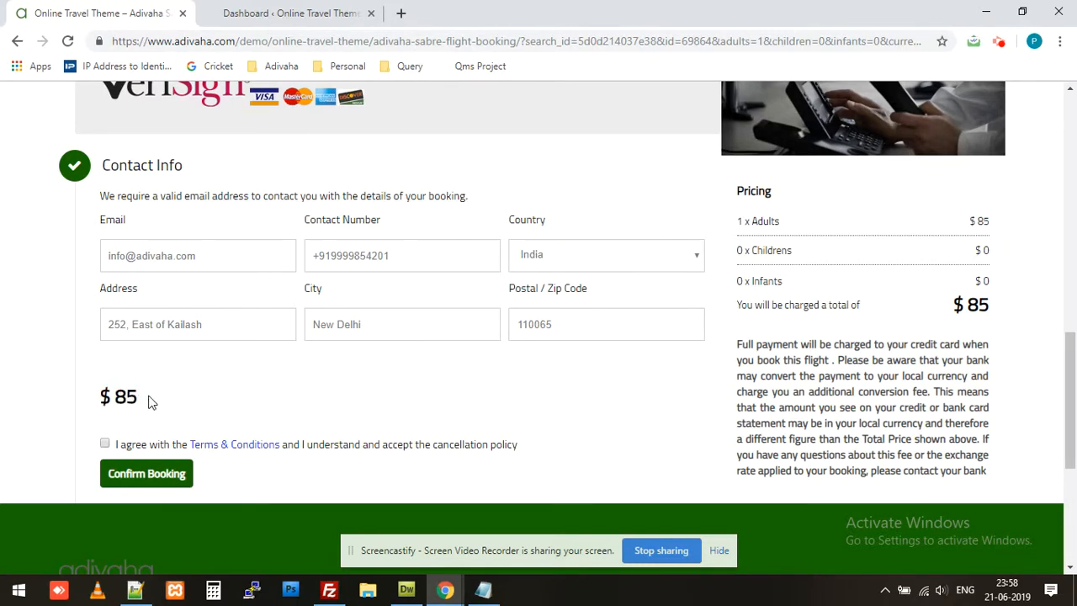
mouse_move(974, 320)
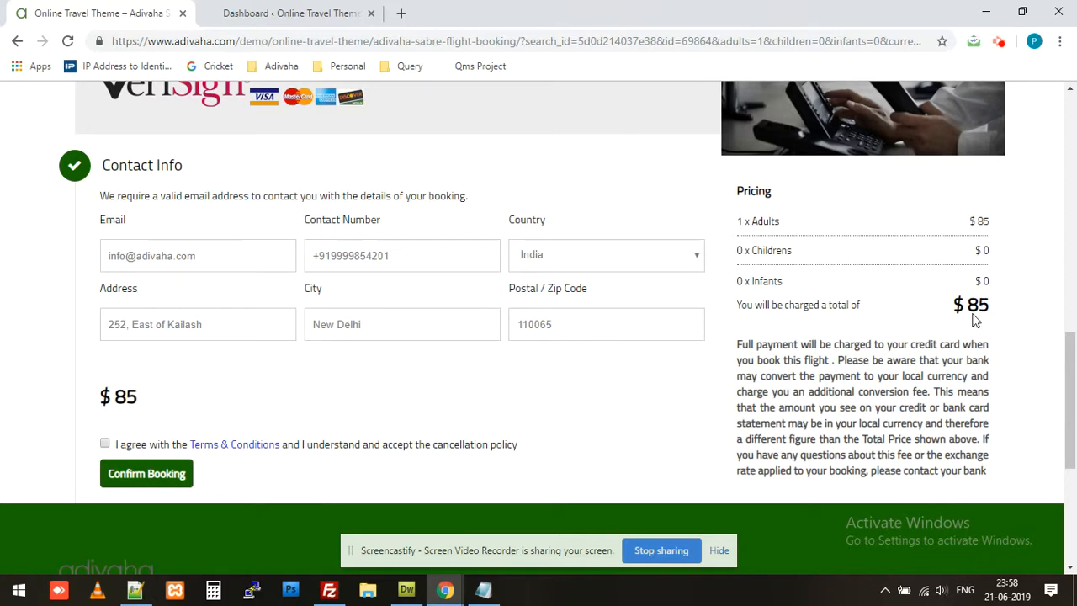
mouse_move(596, 379)
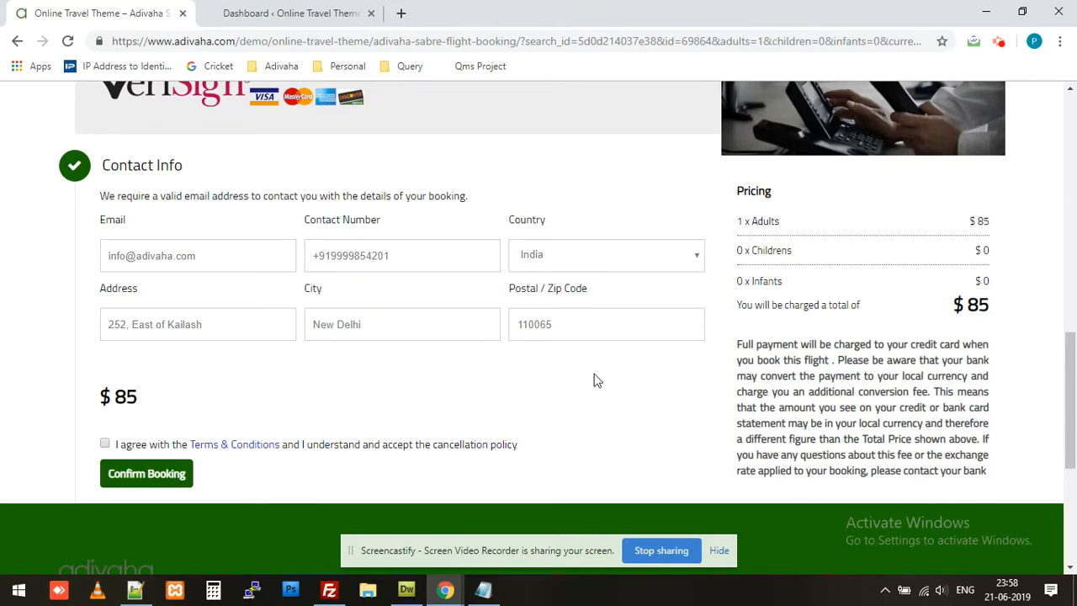
mouse_move(164, 384)
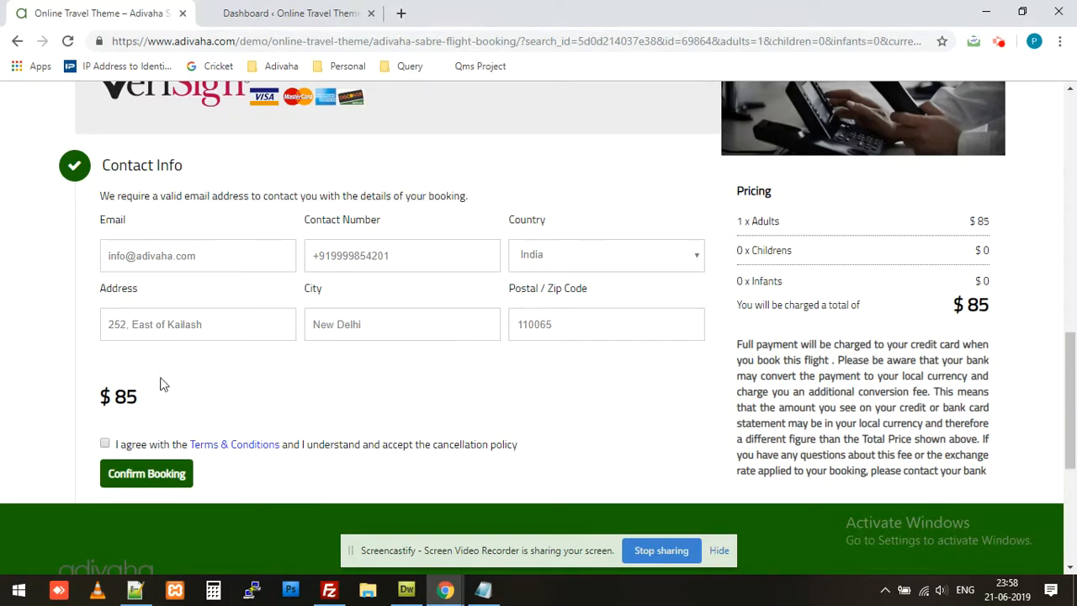
mouse_move(152, 406)
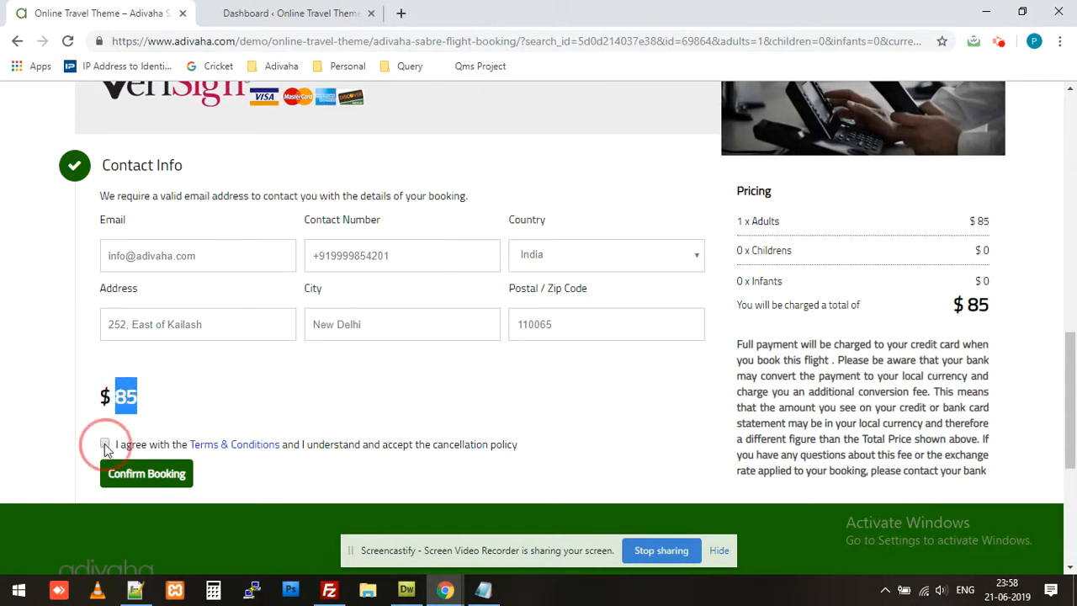
click(105, 443)
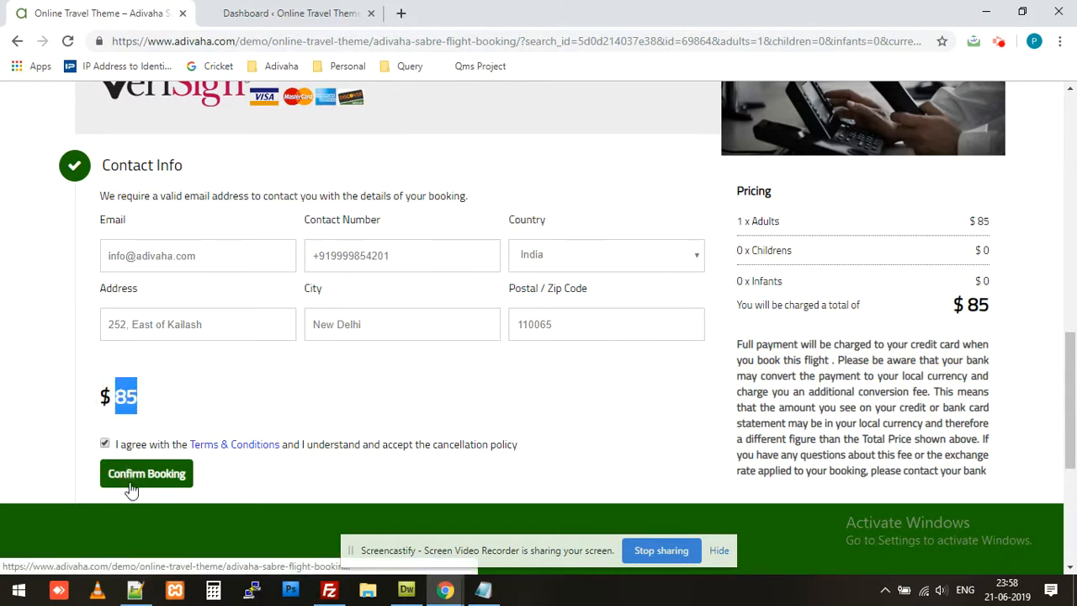
click(146, 473)
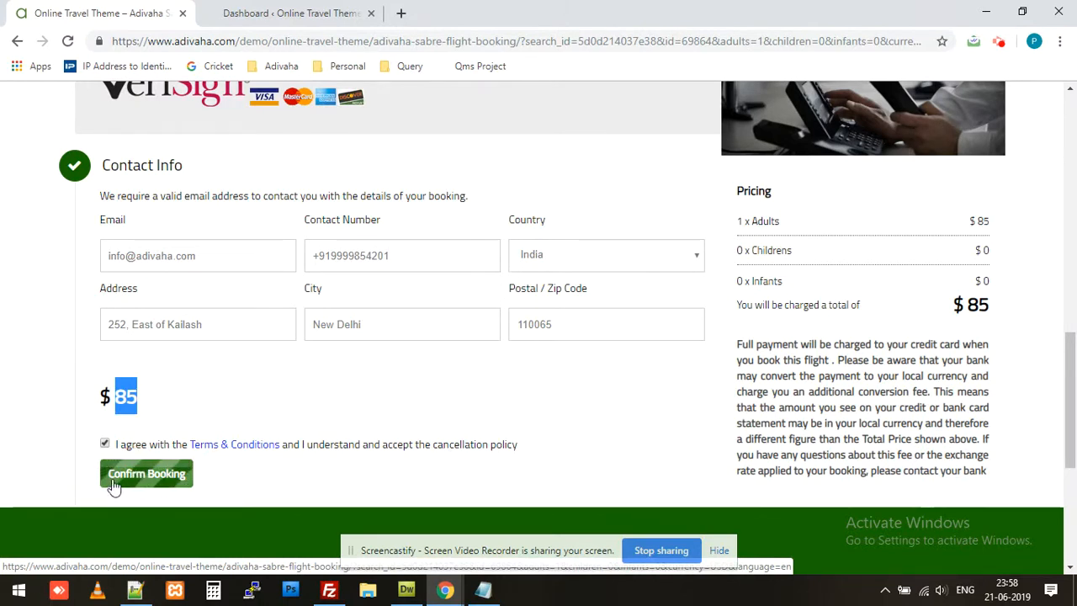
mouse_move(204, 450)
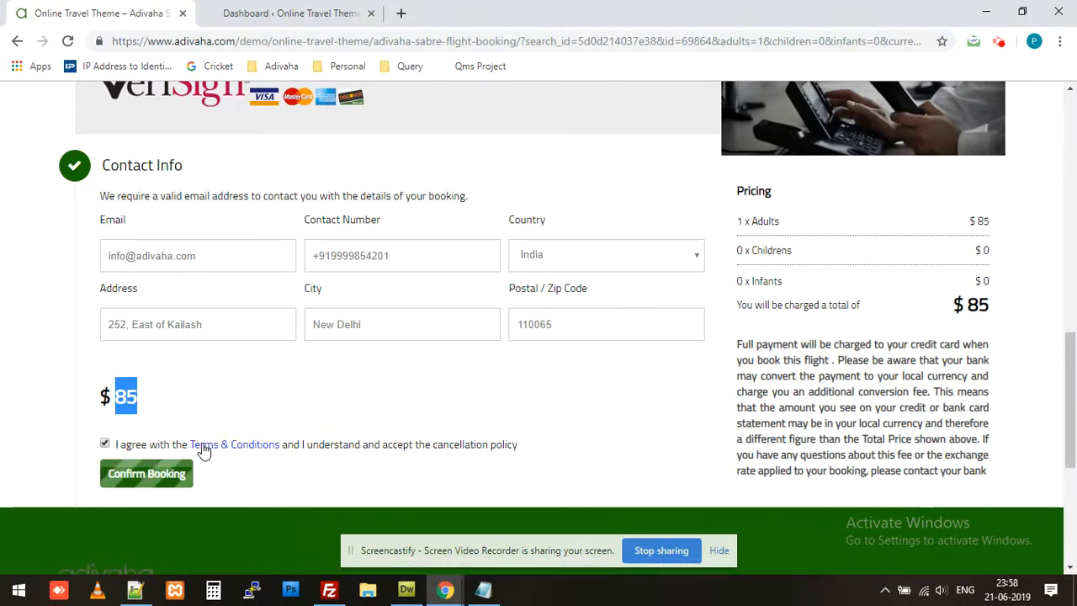
click(146, 473)
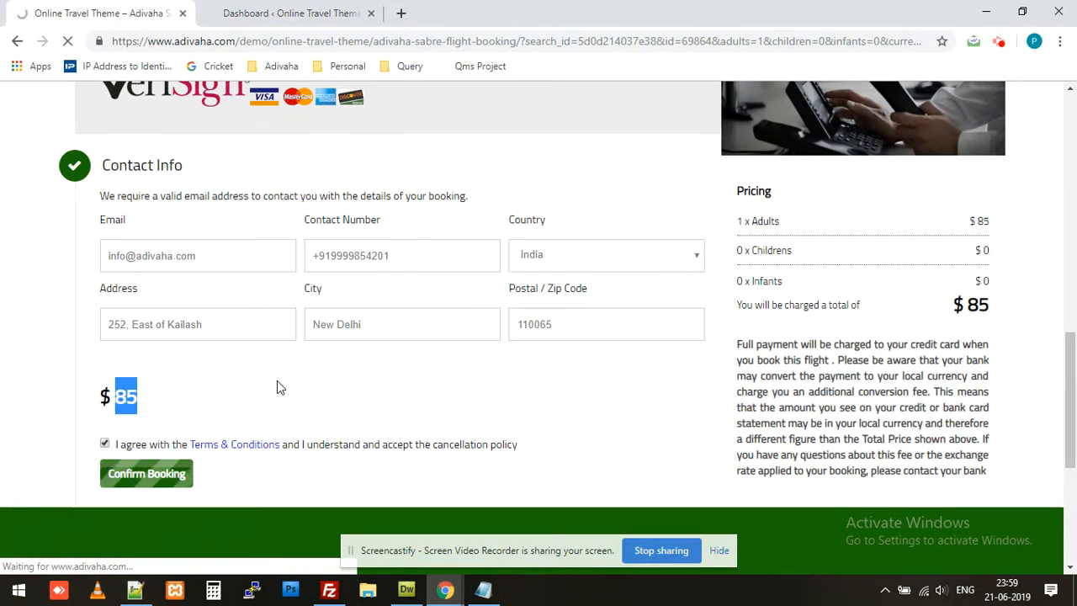
click(145, 472)
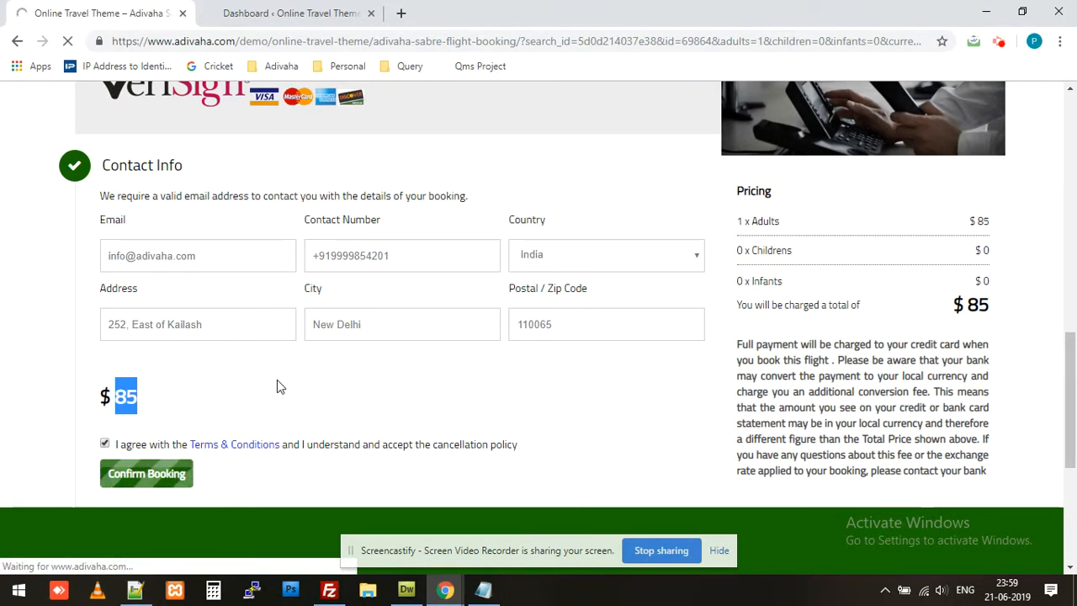
click(146, 472)
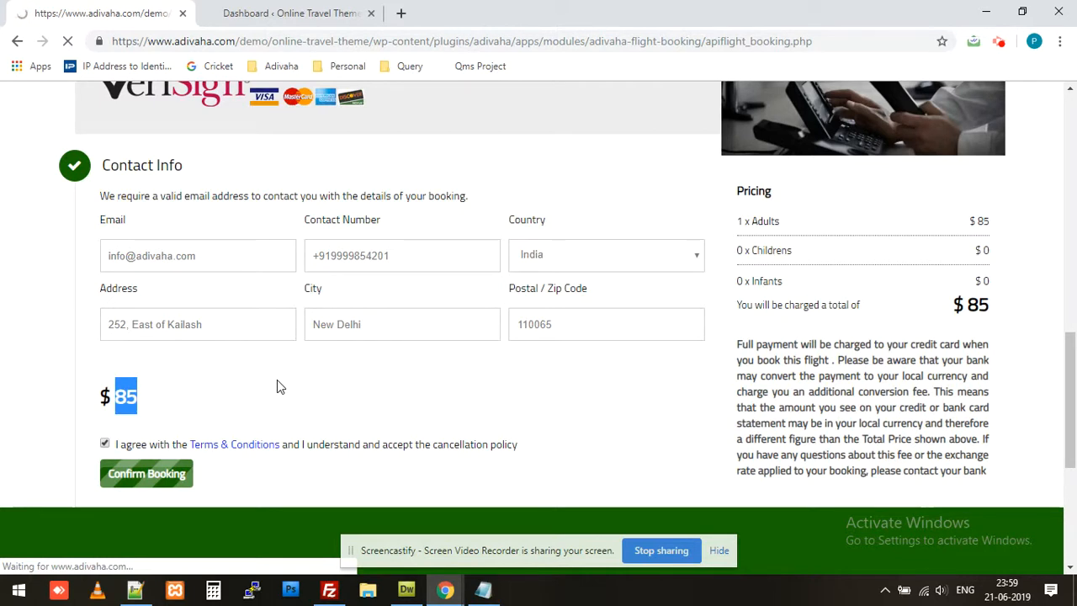
mouse_move(300, 348)
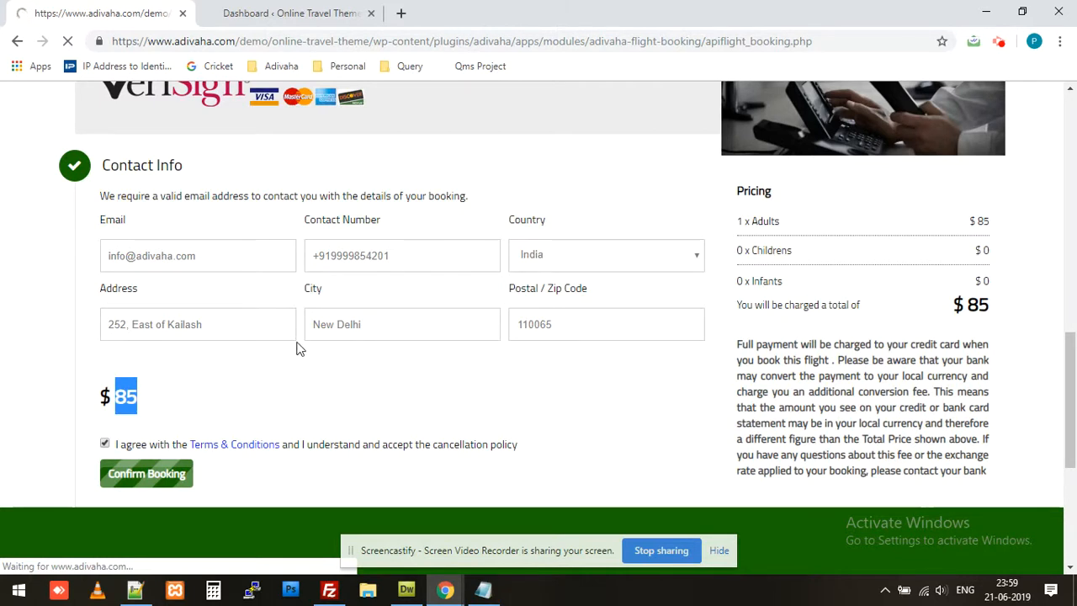
click(146, 473)
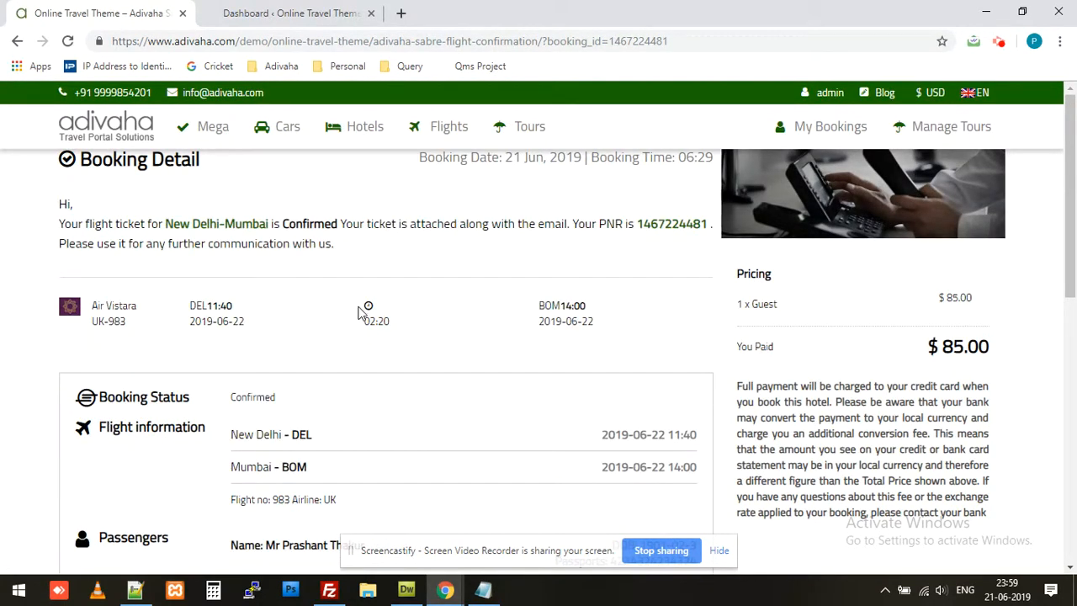
double_click(642, 224)
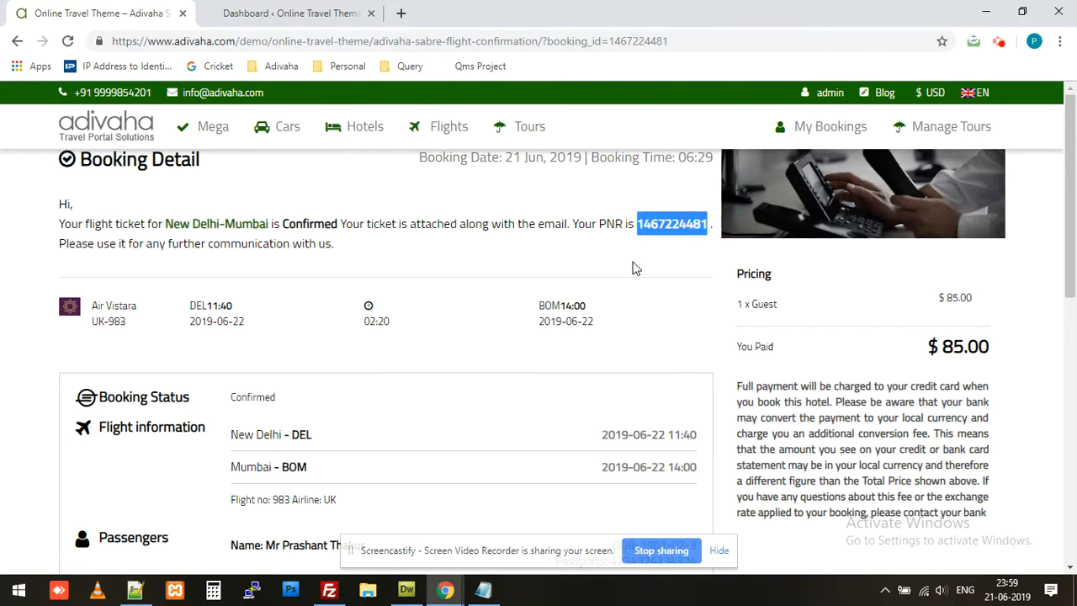
scroll(down, 3)
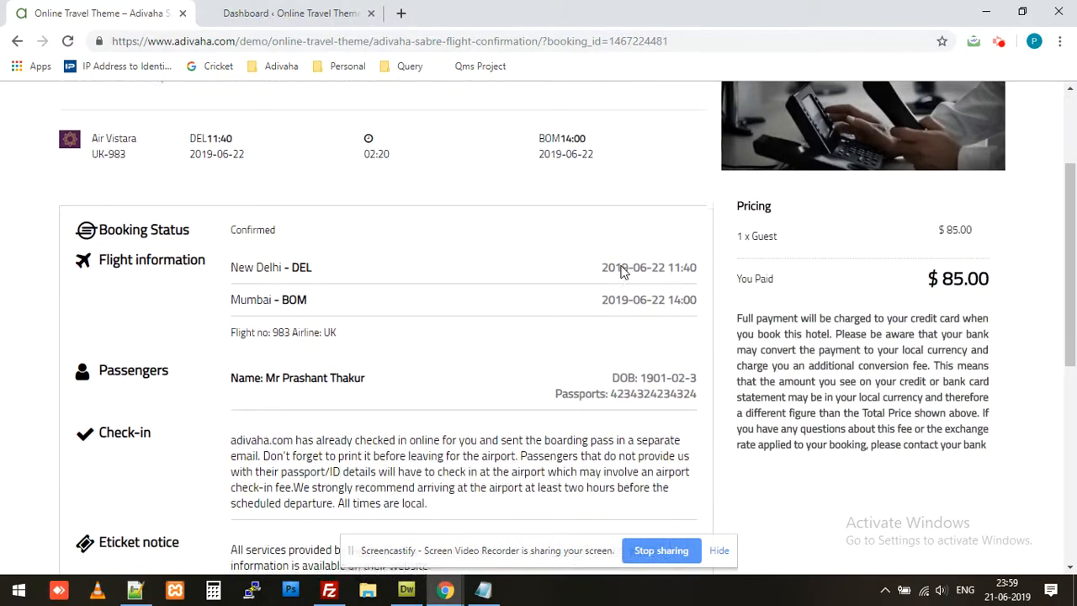
scroll(down, 3)
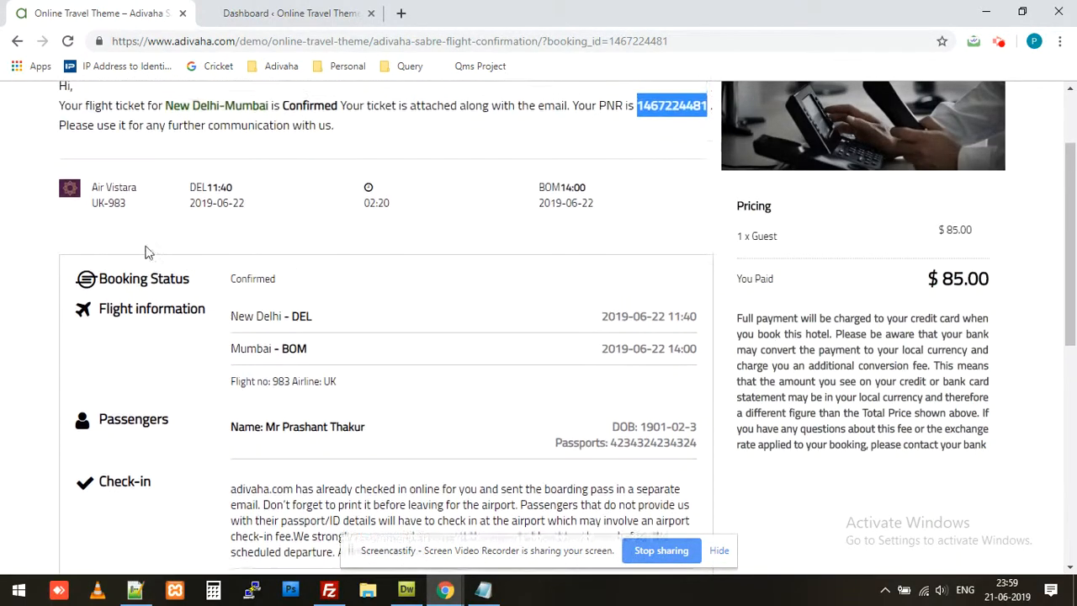
scroll(down, 3)
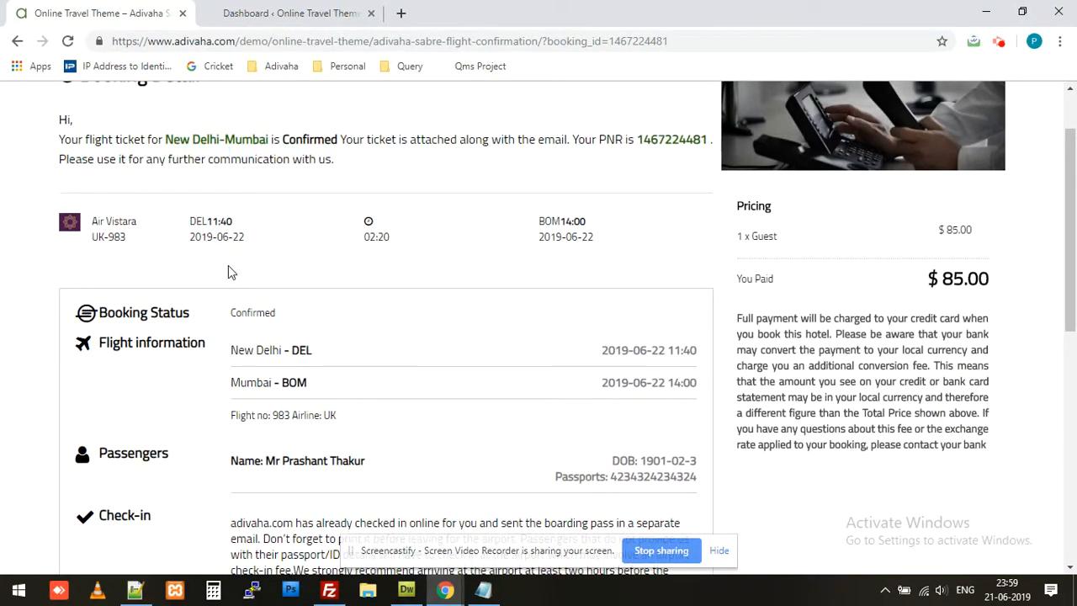
mouse_move(208, 247)
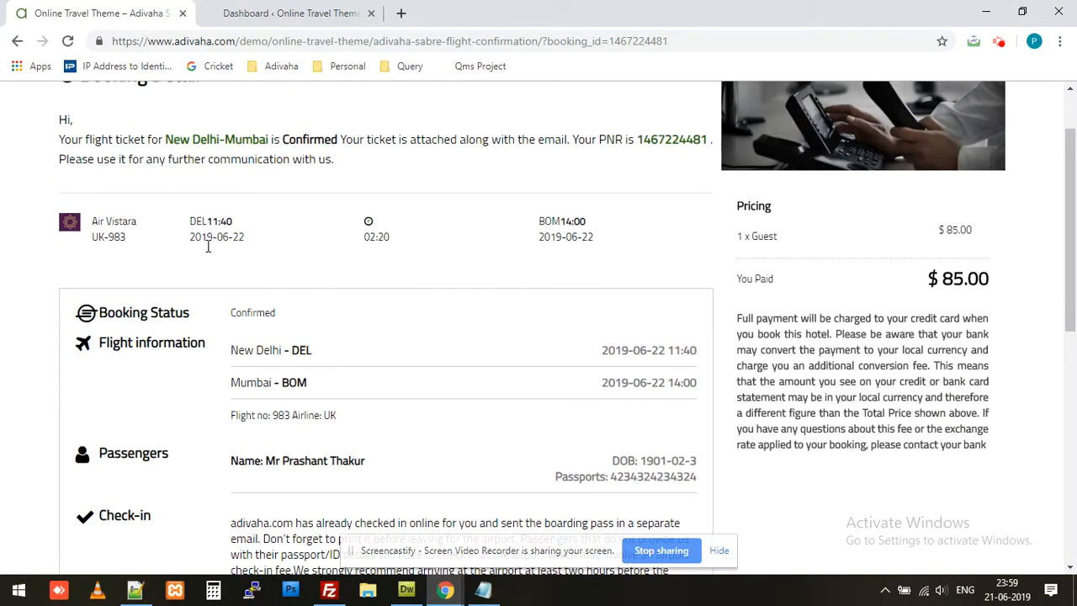
scroll(down, 3)
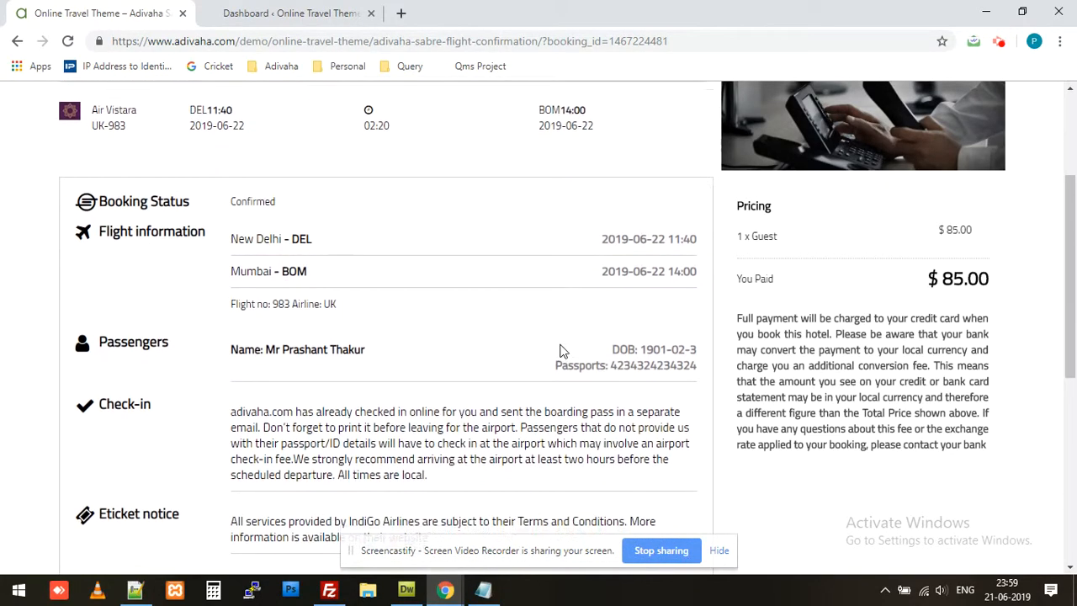
scroll(down, 3)
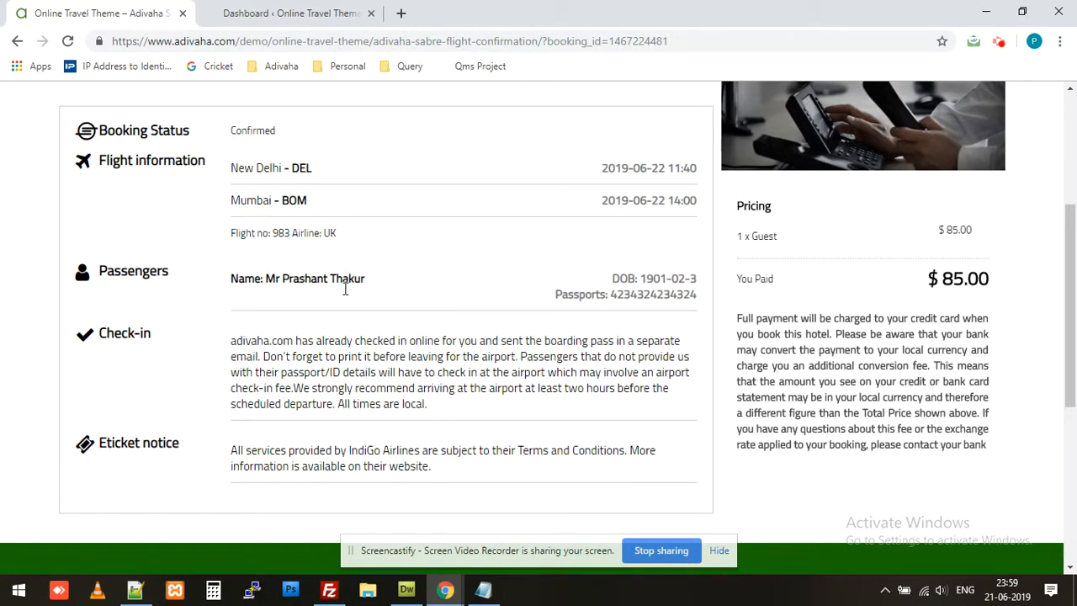
mouse_move(379, 288)
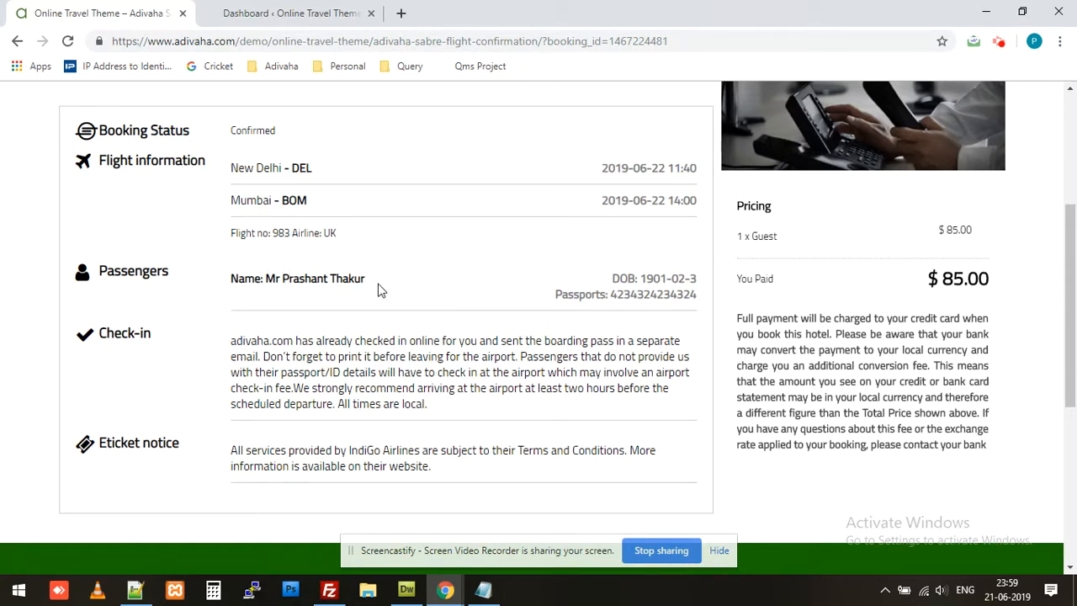